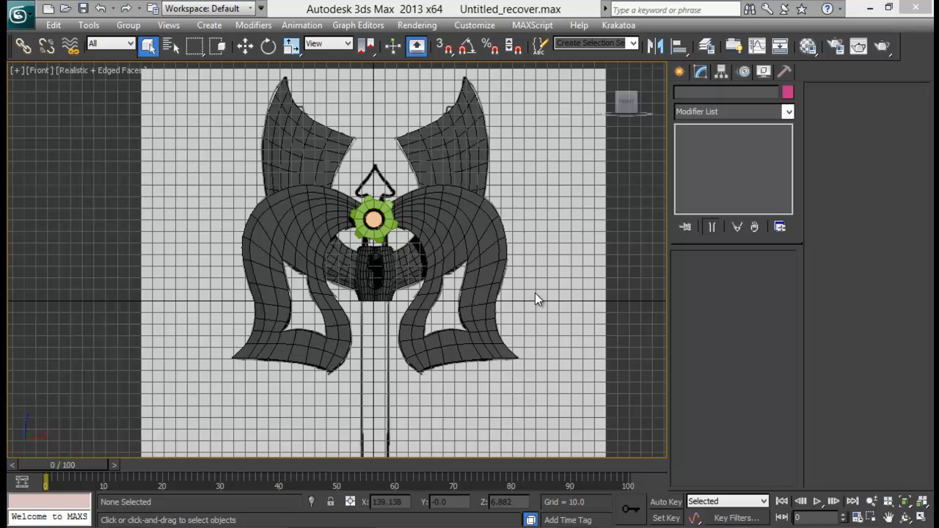
pyautogui.moveTo(351, 192)
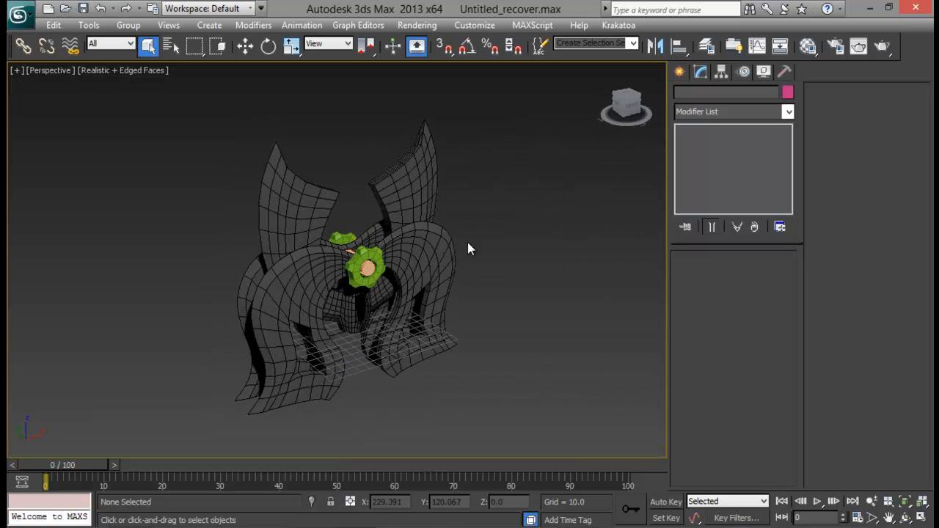
# - Display the finished axe's 'axe main wireframe' render as the reference image
pyautogui.moveTo(470, 249); pyautogui.dragTo(268, 360)
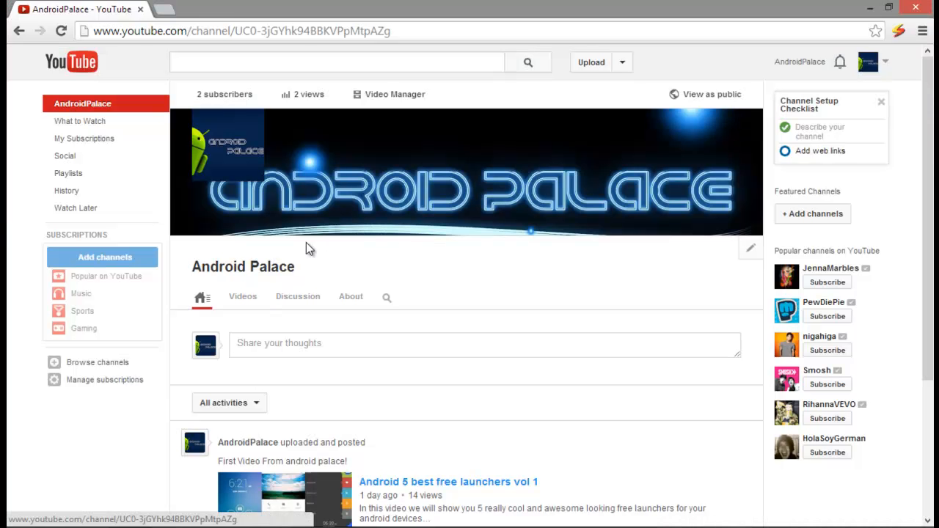
pyautogui.moveTo(483, 190)
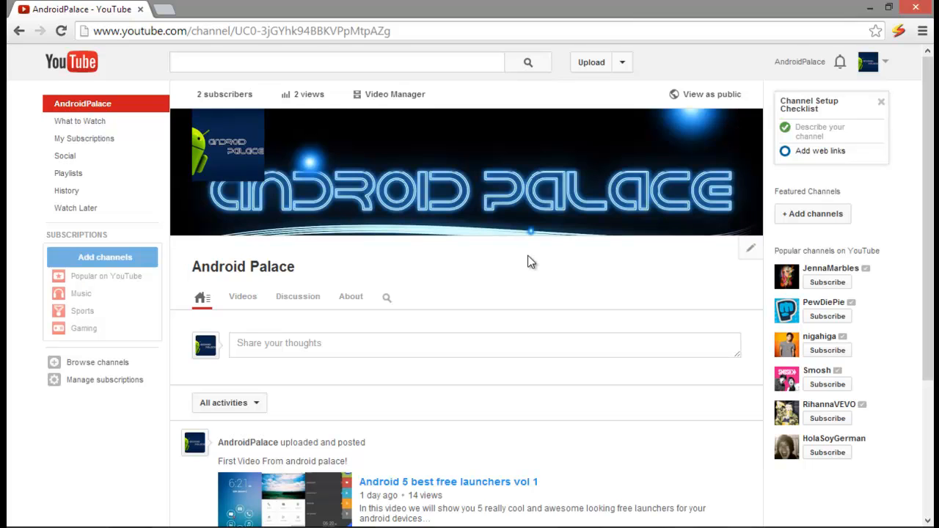
pyautogui.moveTo(283, 242)
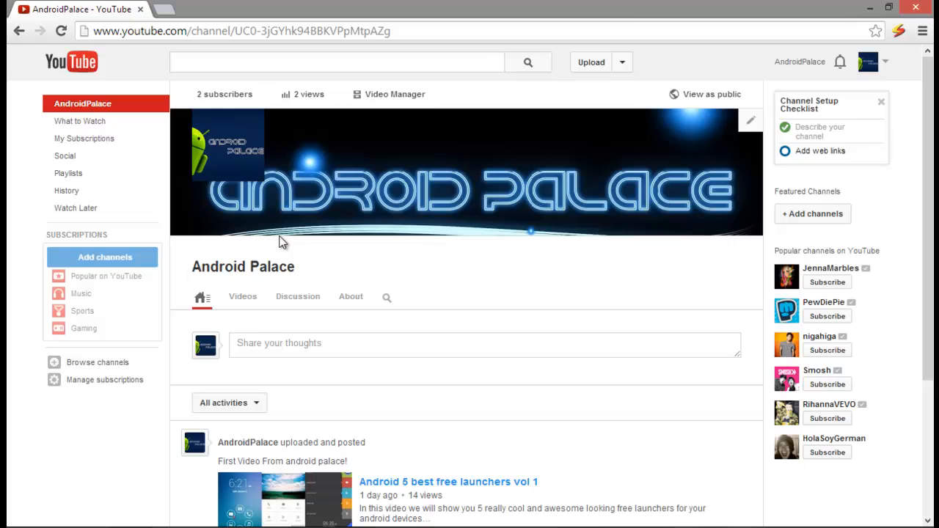
pyautogui.moveTo(513, 238)
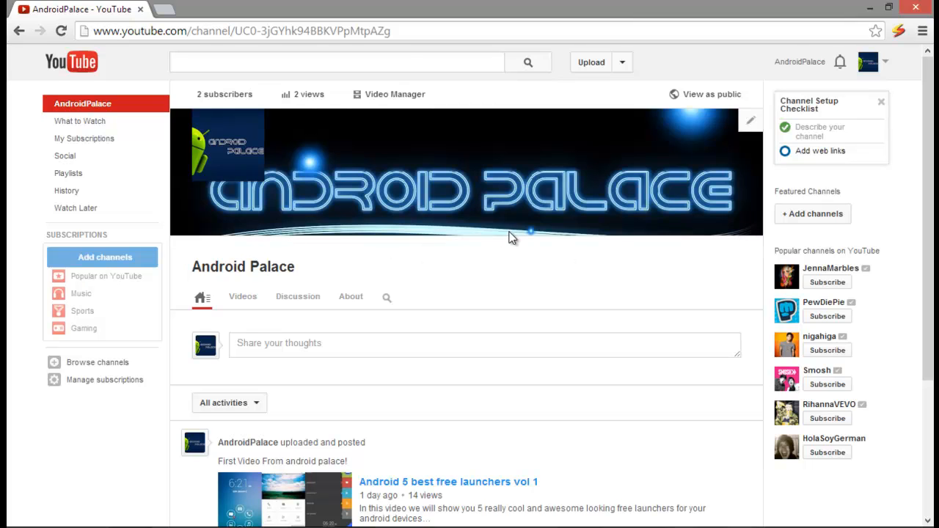
pyautogui.moveTo(366, 237)
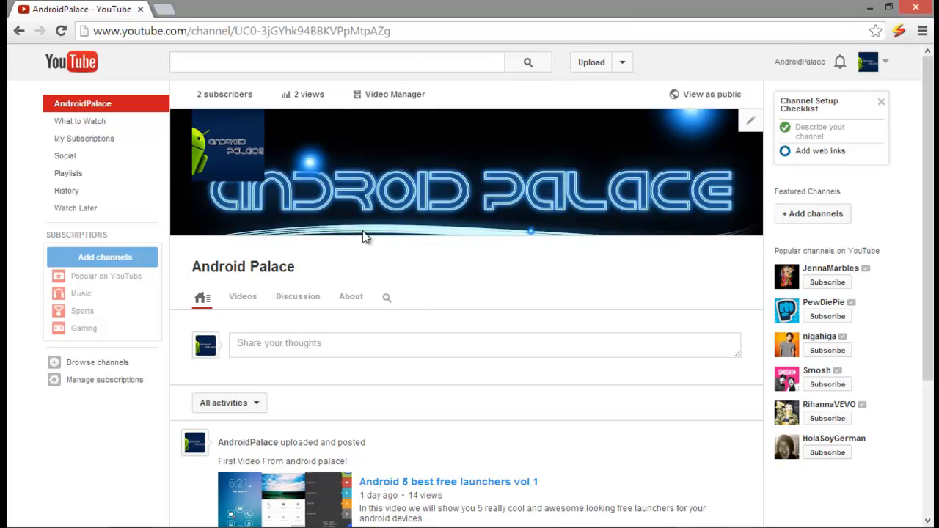
pyautogui.moveTo(461, 229)
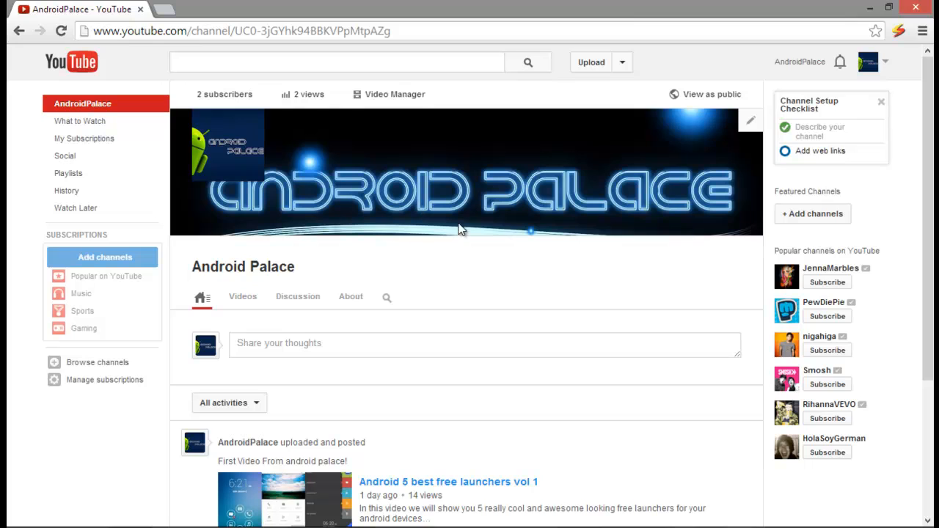
pyautogui.scroll(-3)
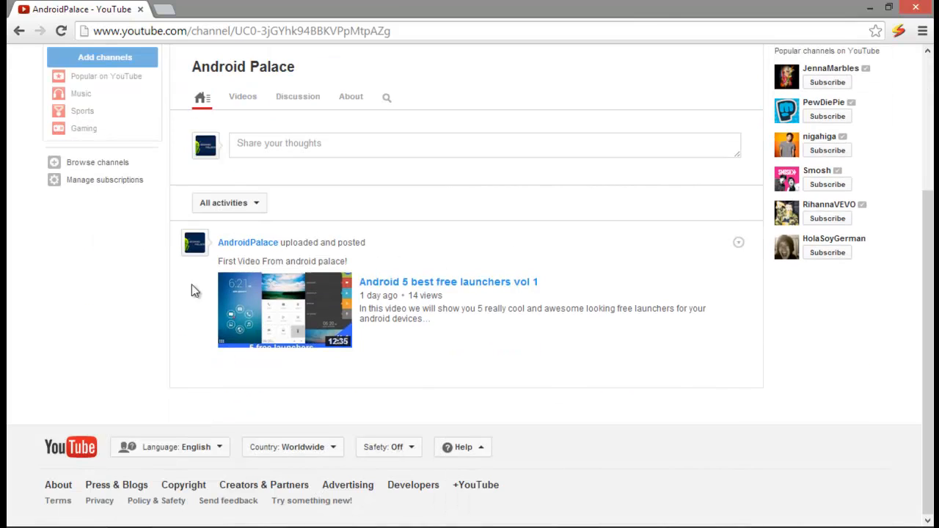
pyautogui.moveTo(593, 310)
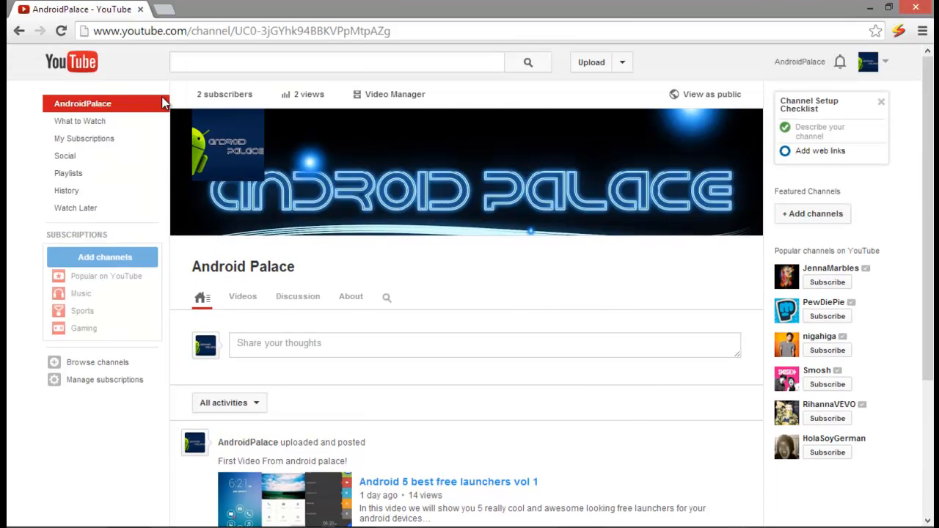
pyautogui.moveTo(477, 289)
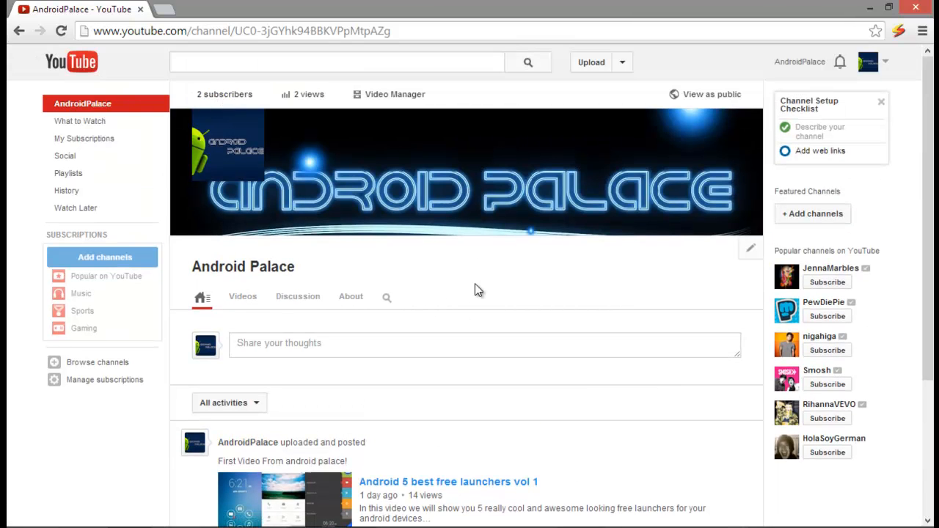
pyautogui.moveTo(484, 289)
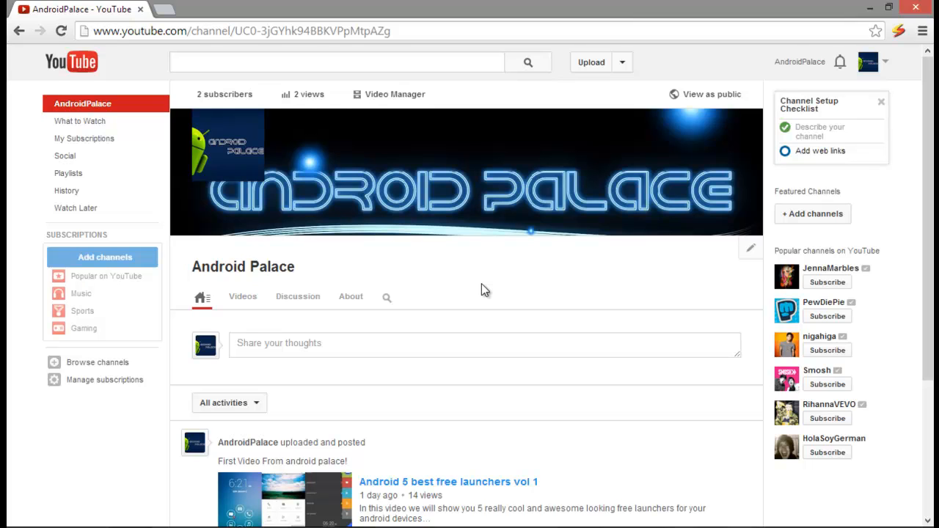
pyautogui.moveTo(229, 102)
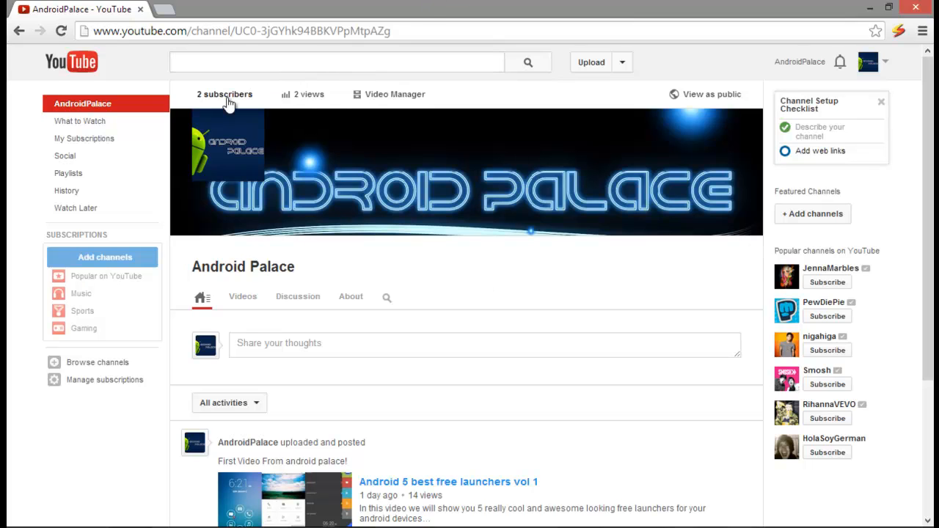
pyautogui.moveTo(246, 118)
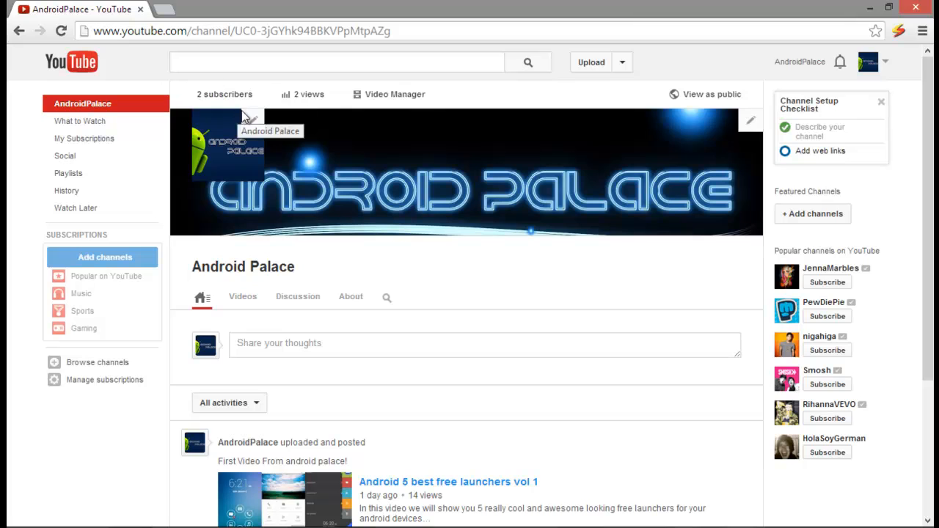
pyautogui.scroll(-3)
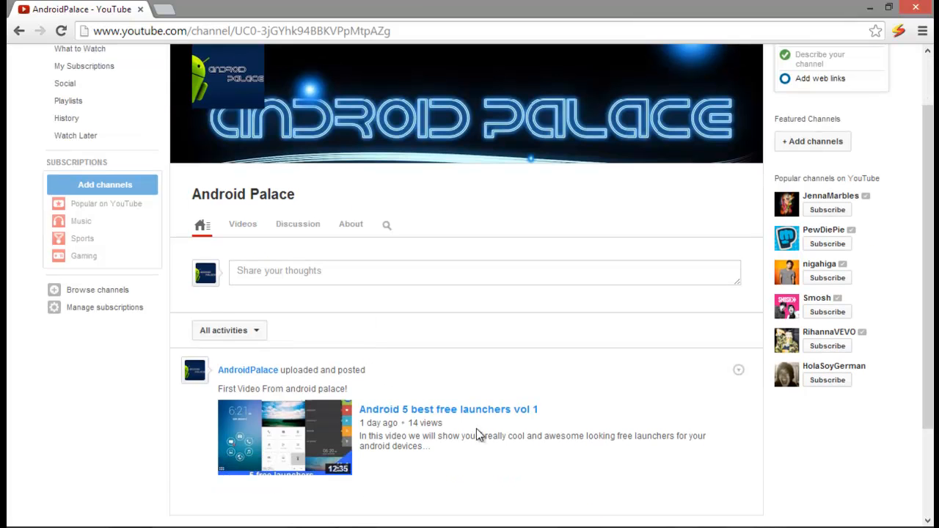
pyautogui.scroll(3)
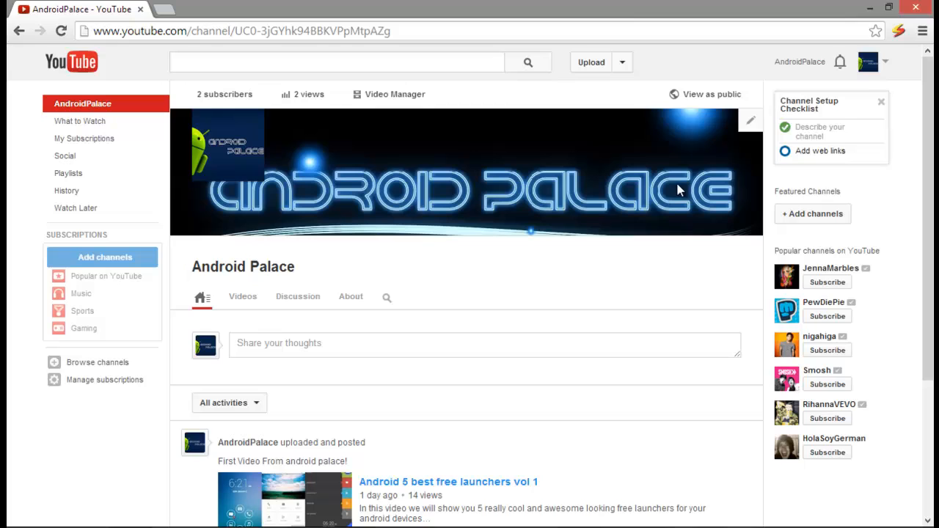
pyautogui.moveTo(523, 277)
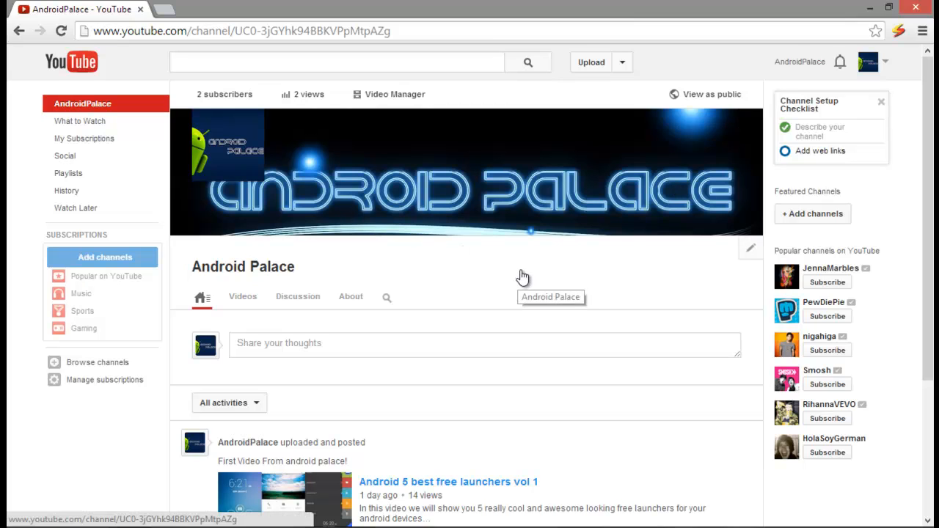
pyautogui.moveTo(540, 248)
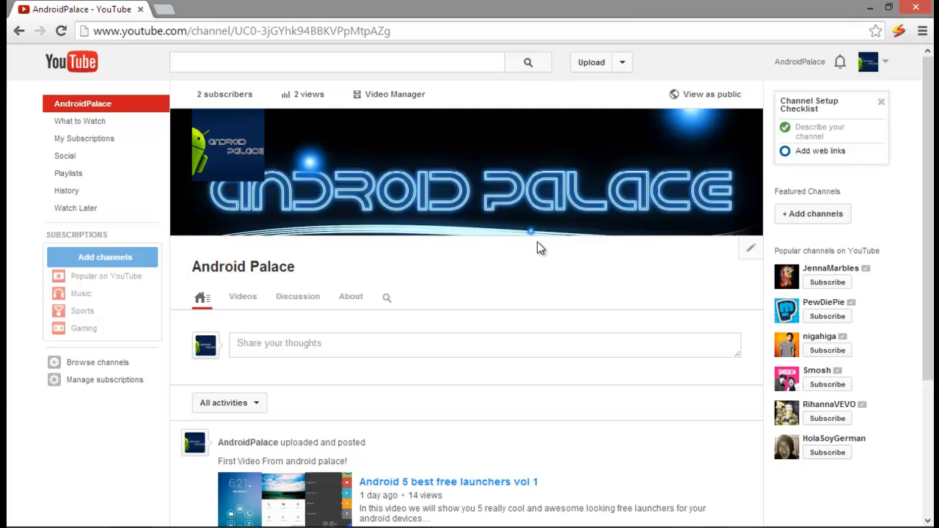
pyautogui.moveTo(925, 25)
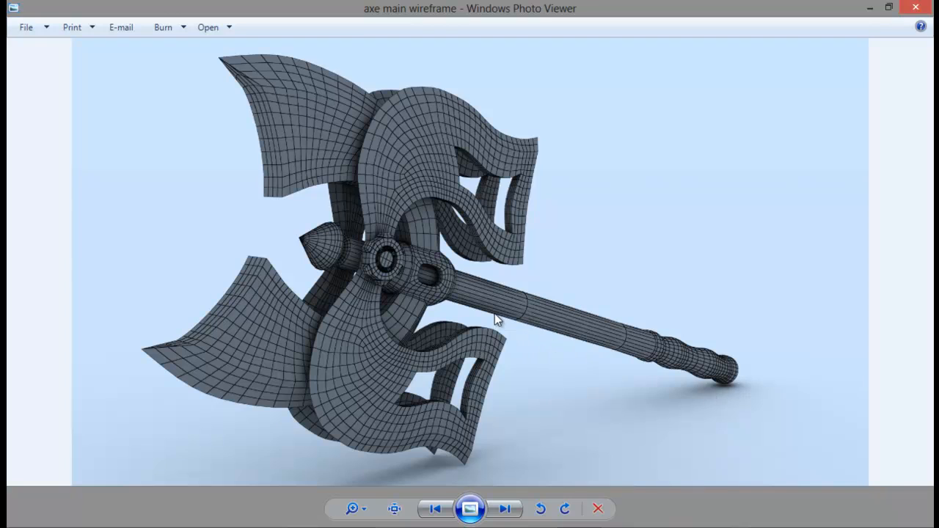
pyautogui.moveTo(556, 329)
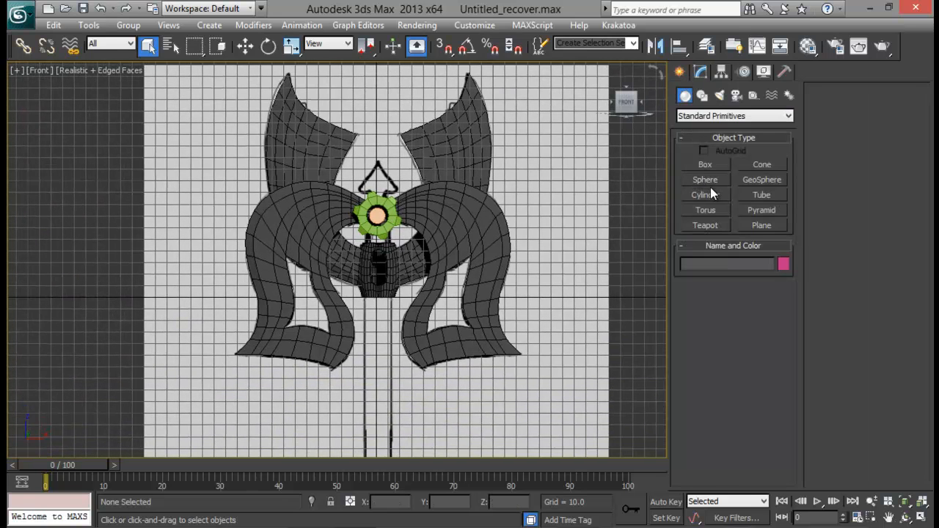
# - Create Cylinder002 at the axe head's centre: radius 11.53, height 186.996, 1 height segment
pyautogui.click(706, 195)
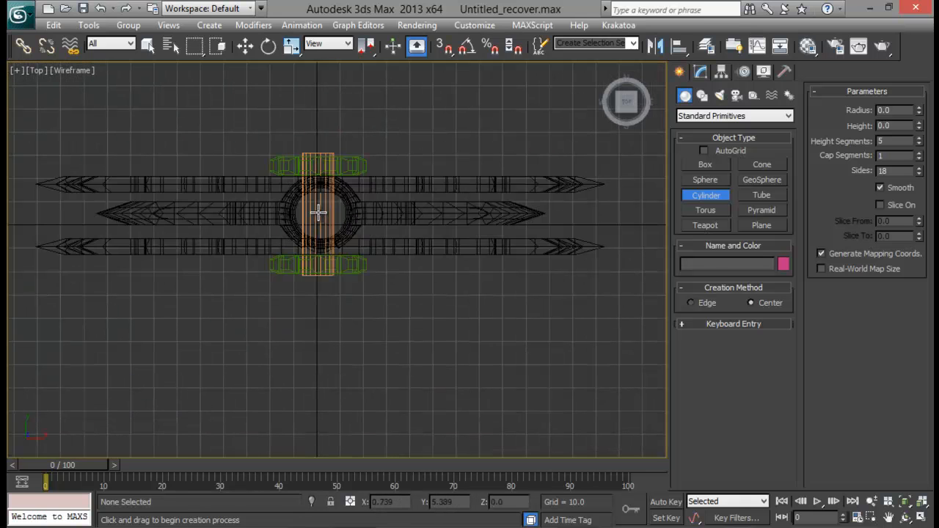
pyautogui.moveTo(319, 213); pyautogui.dragTo(342, 228)
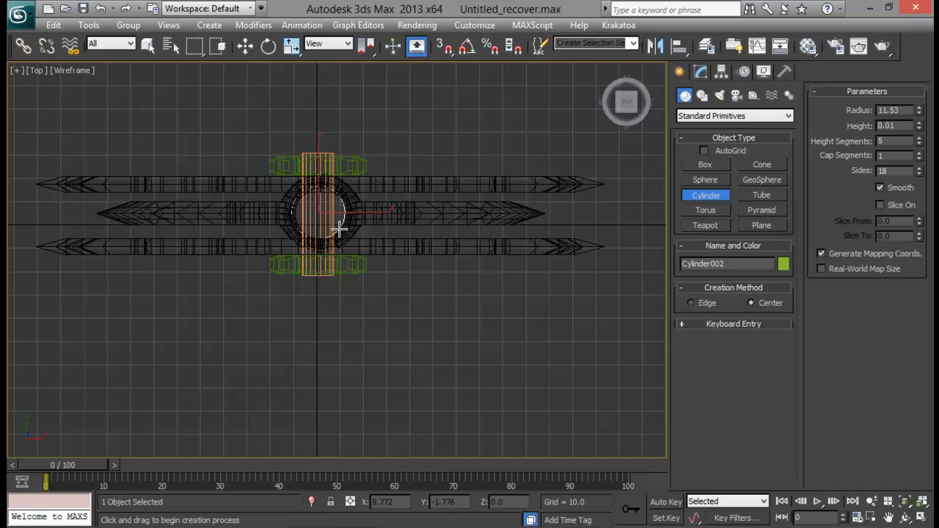
pyautogui.click(149, 46)
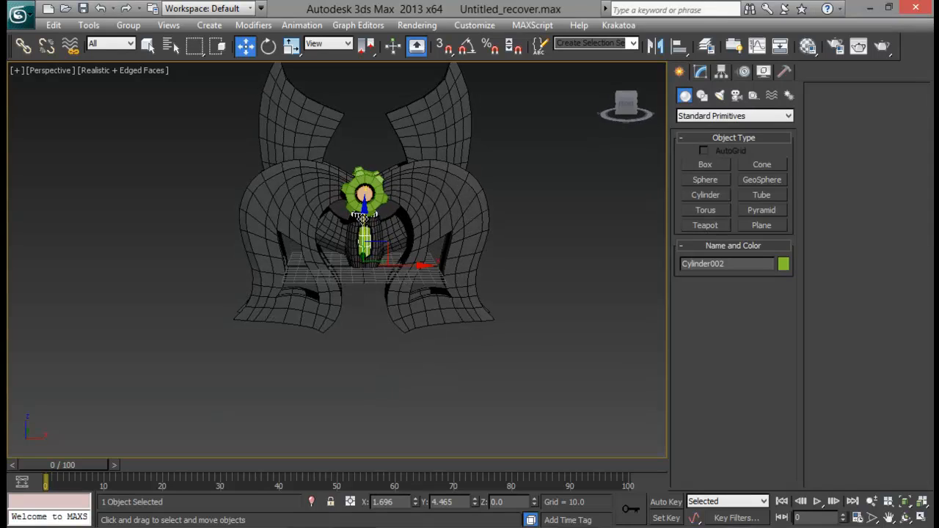
pyautogui.click(700, 71)
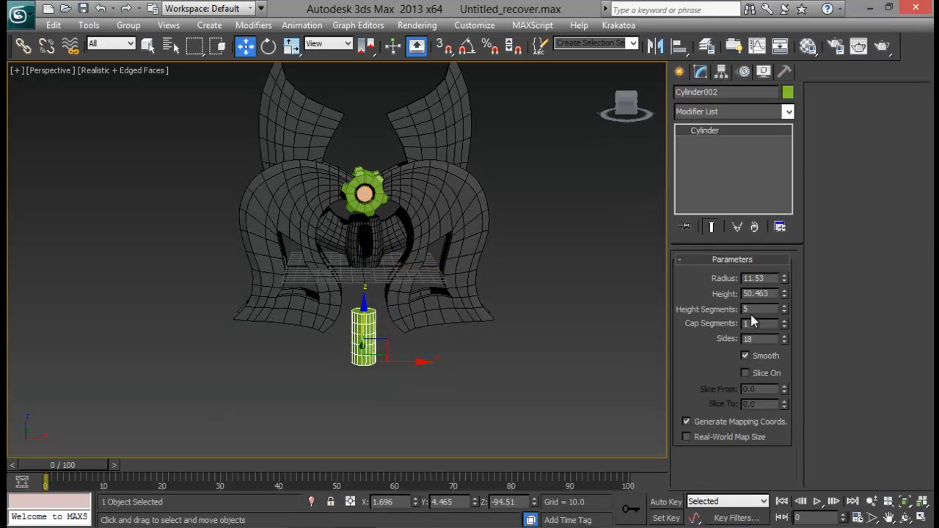
pyautogui.click(784, 312)
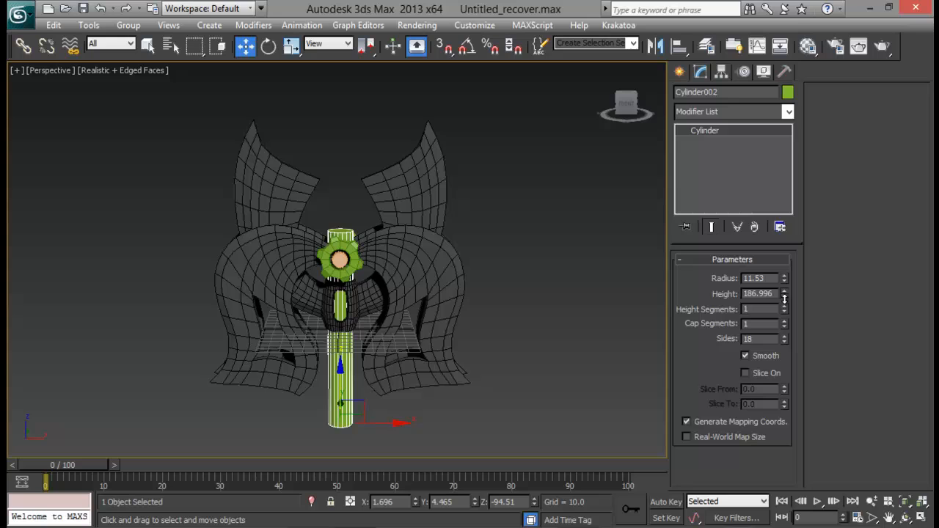
# - Convert the handle to editable poly and extrude its top face about 9.2, then taper it
pyautogui.rightClick(340, 316)
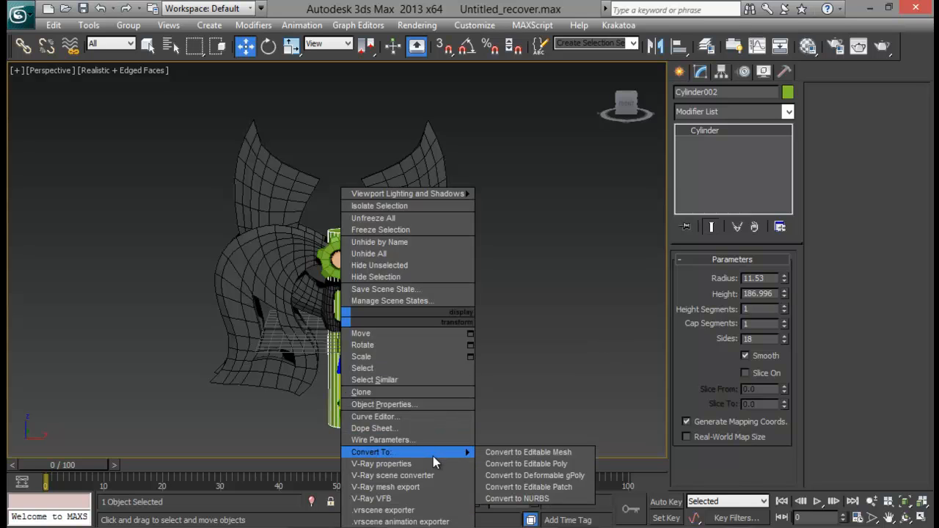
pyautogui.click(525, 463)
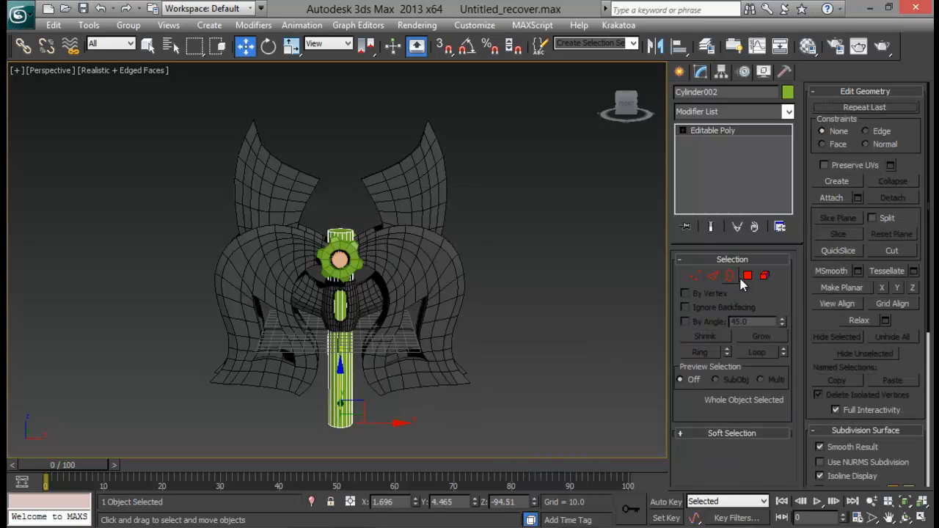
pyautogui.click(748, 276)
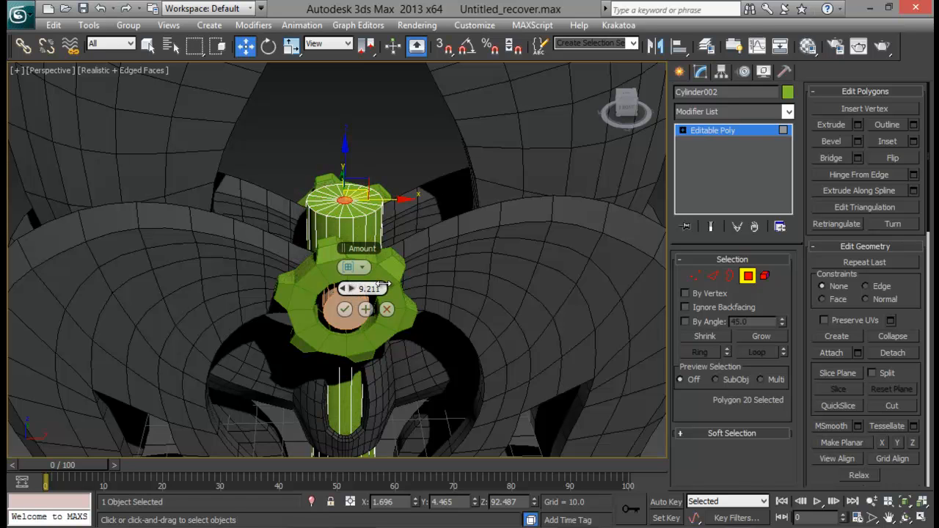
pyautogui.click(344, 309)
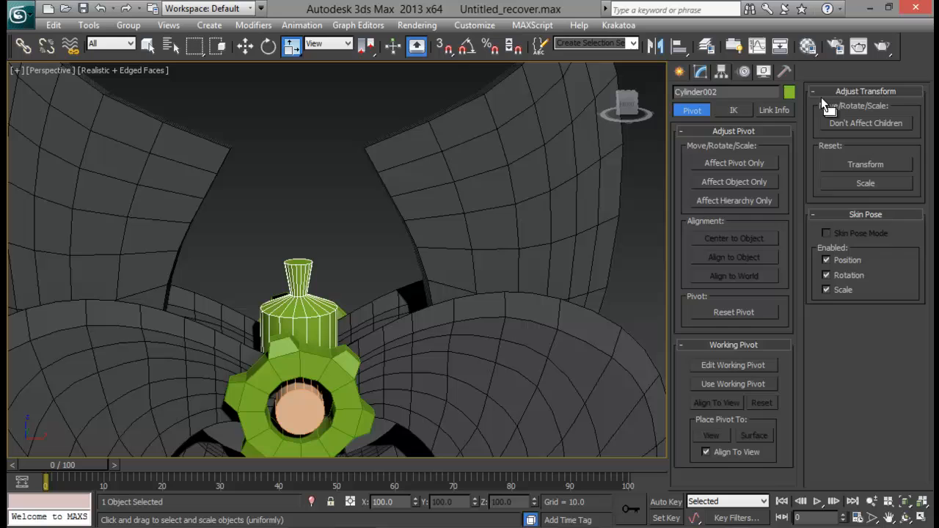
# - Extrude the handle's top polygon again and scale the top ring outward into a cone
pyautogui.click(699, 72)
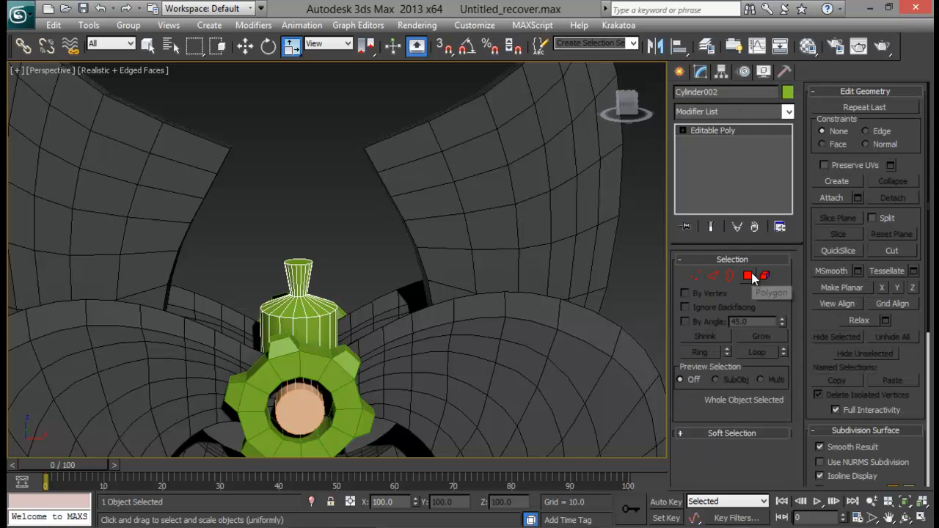
pyautogui.click(695, 276)
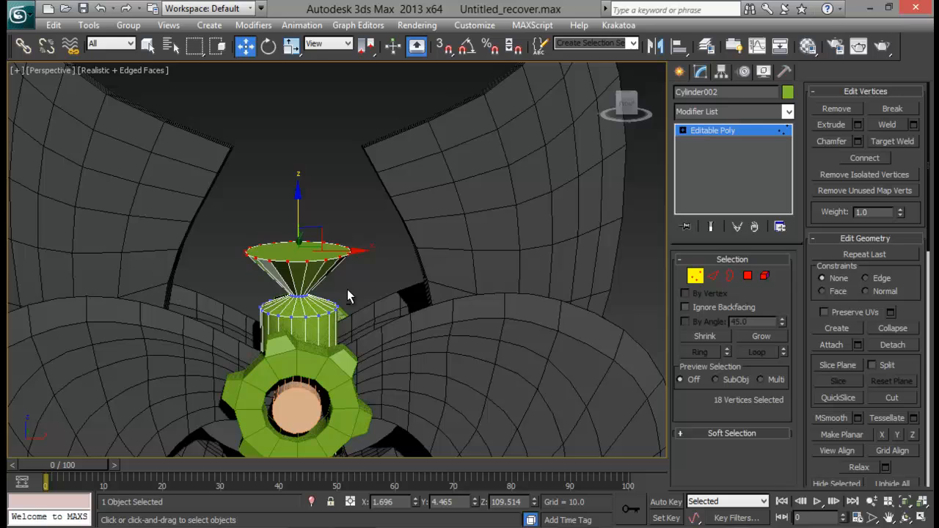
pyautogui.click(748, 276)
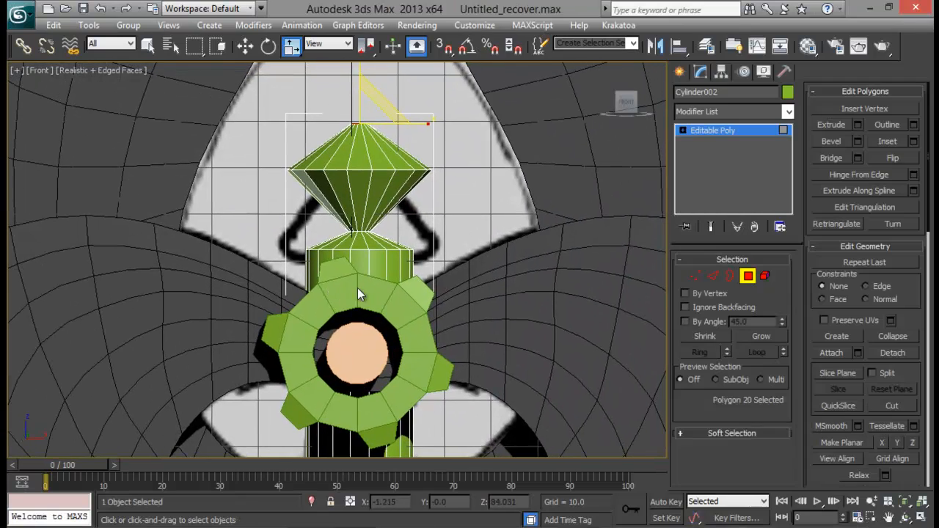
# - Move and scale the neck vertex ring in Front view to form a compact diamond tip
pyautogui.click(696, 275)
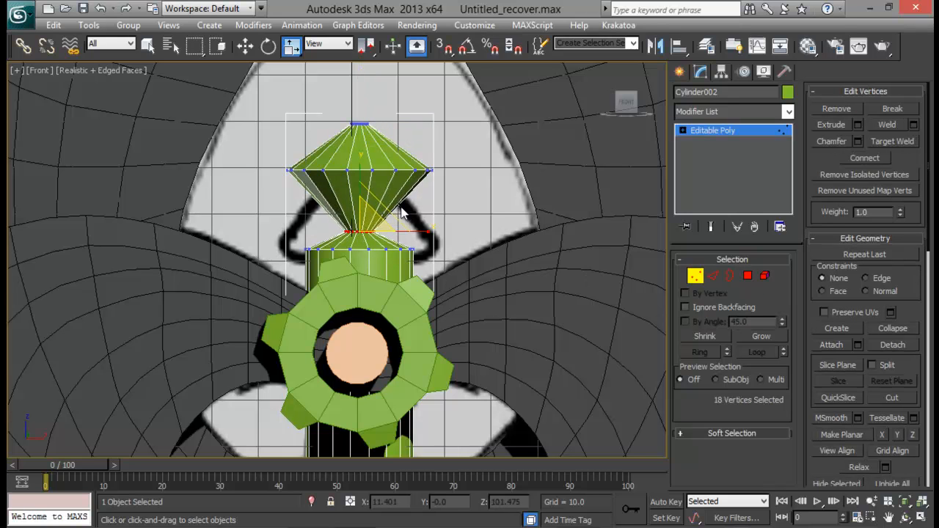
pyautogui.moveTo(360, 232); pyautogui.dragTo(359, 117)
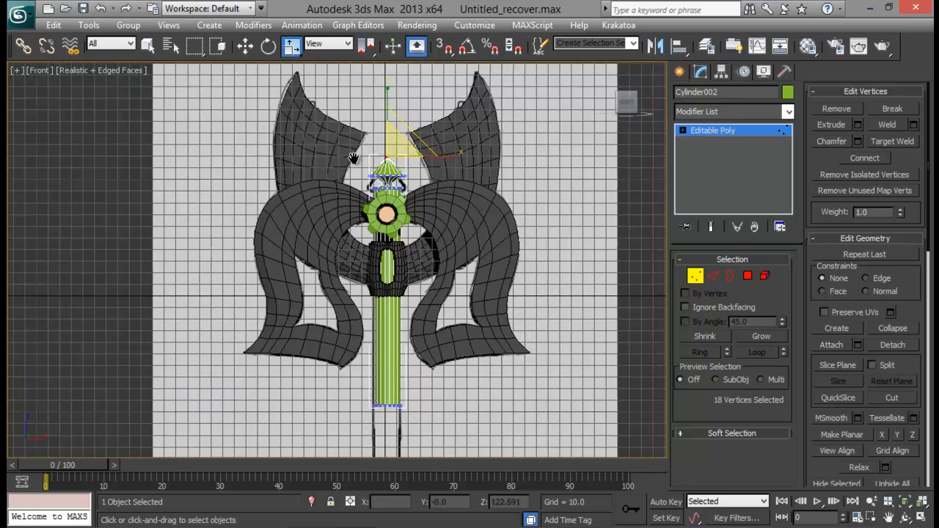
pyautogui.scroll(3)
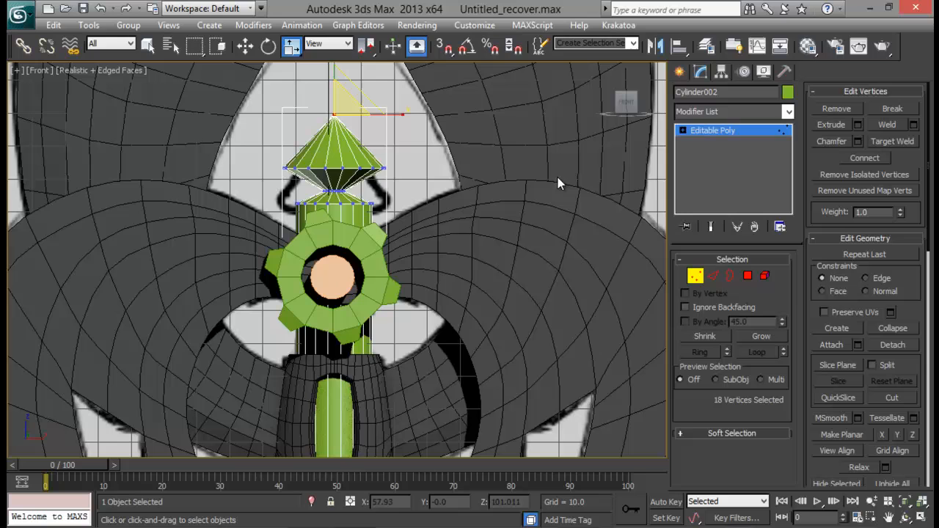
pyautogui.click(887, 124)
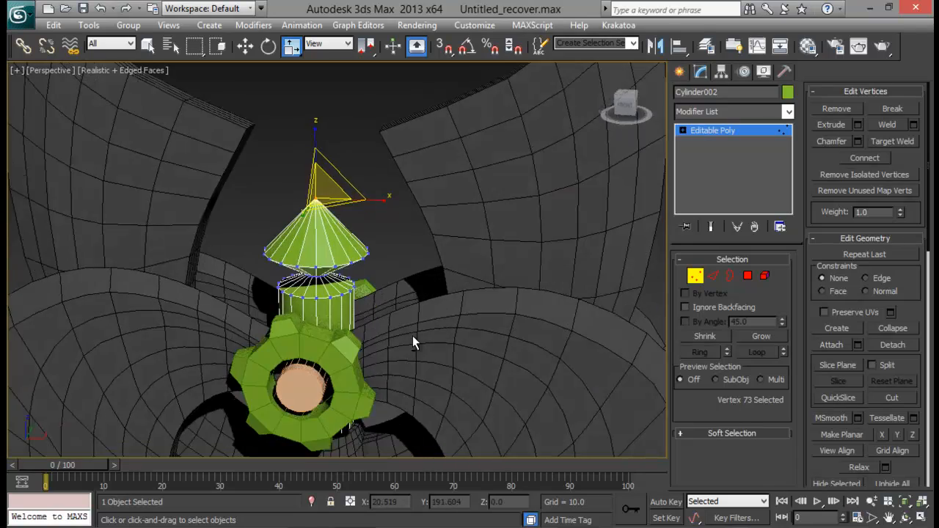
pyautogui.click(713, 275)
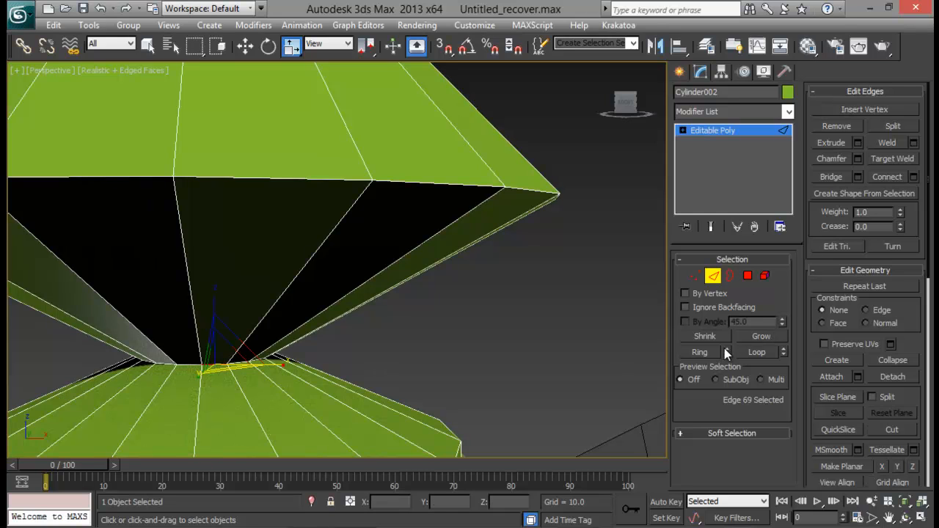
# - Chamfer the neck edge loop and the tip's wide rim loop with a larger rim chamfer
pyautogui.click(857, 158)
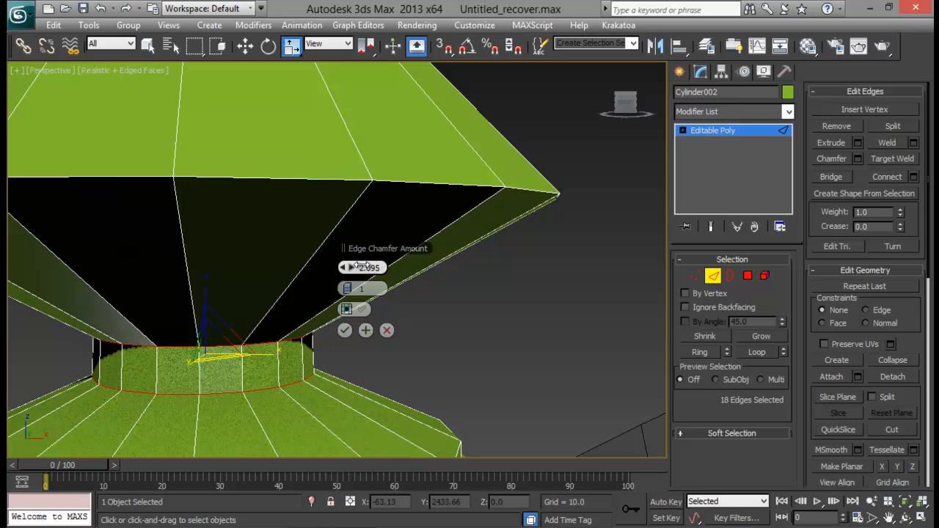
pyautogui.click(349, 289)
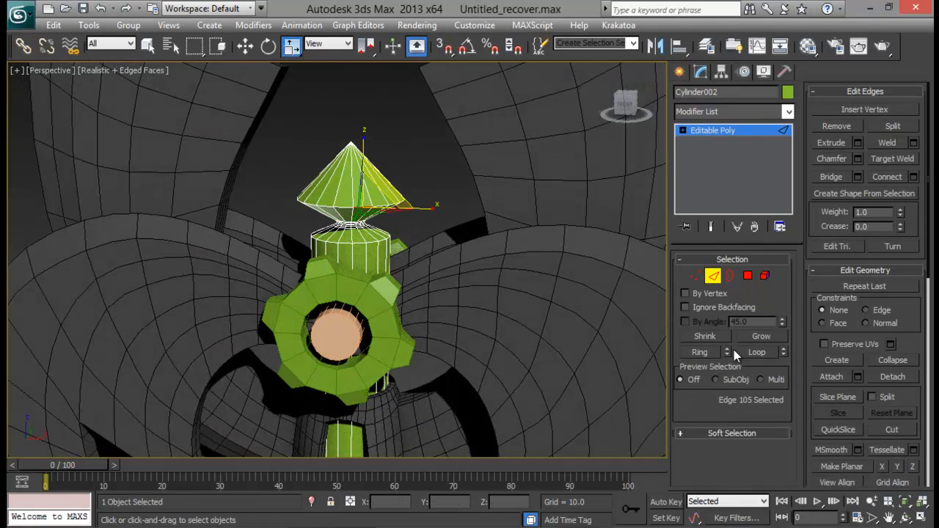
pyautogui.click(858, 158)
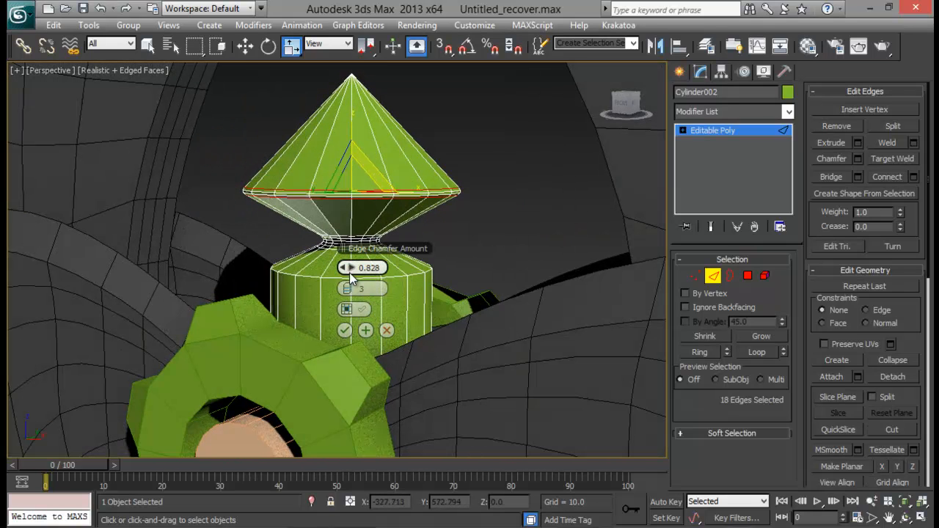
pyautogui.moveTo(361, 267); pyautogui.dragTo(361, 257)
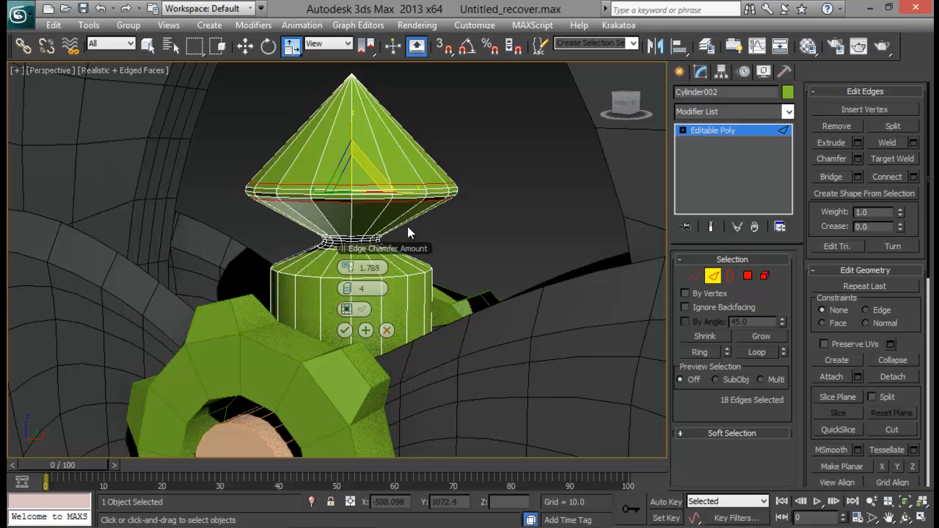
pyautogui.click(344, 331)
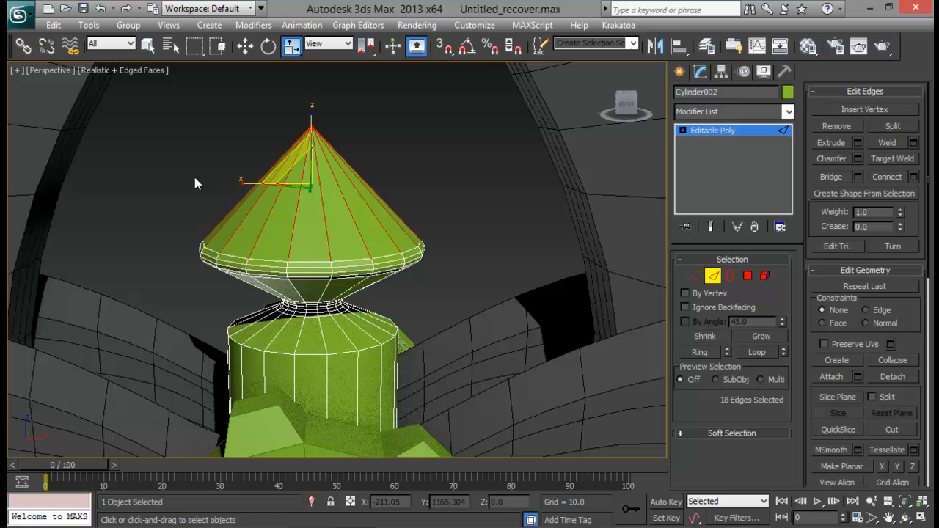
# - Connect the cone's edges into a new loop and apply a smaller chamfer to the collar top
pyautogui.click(888, 176)
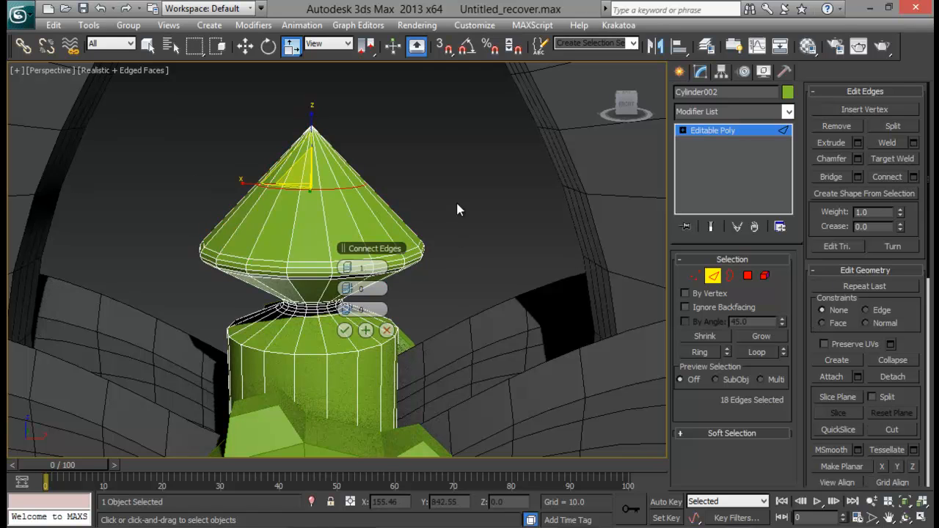
pyautogui.click(344, 331)
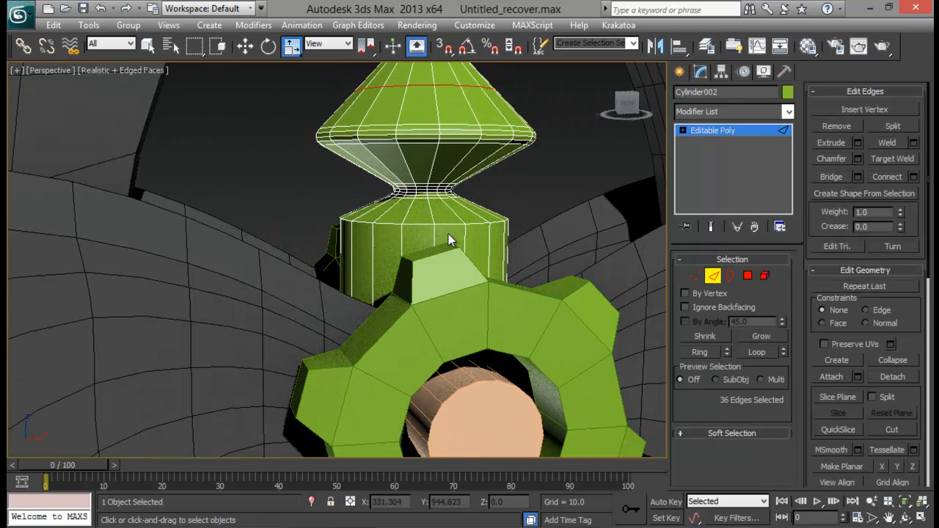
pyautogui.click(704, 335)
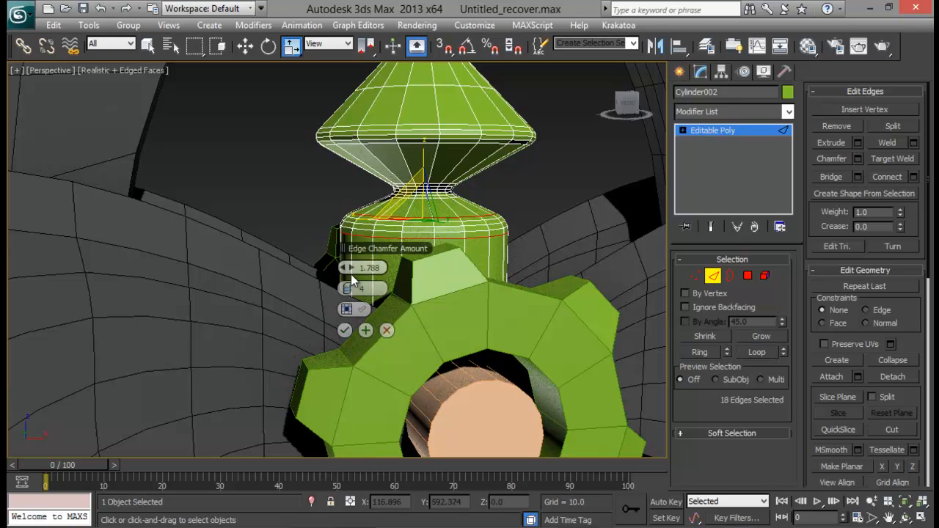
pyautogui.moveTo(346, 267); pyautogui.dragTo(346, 279)
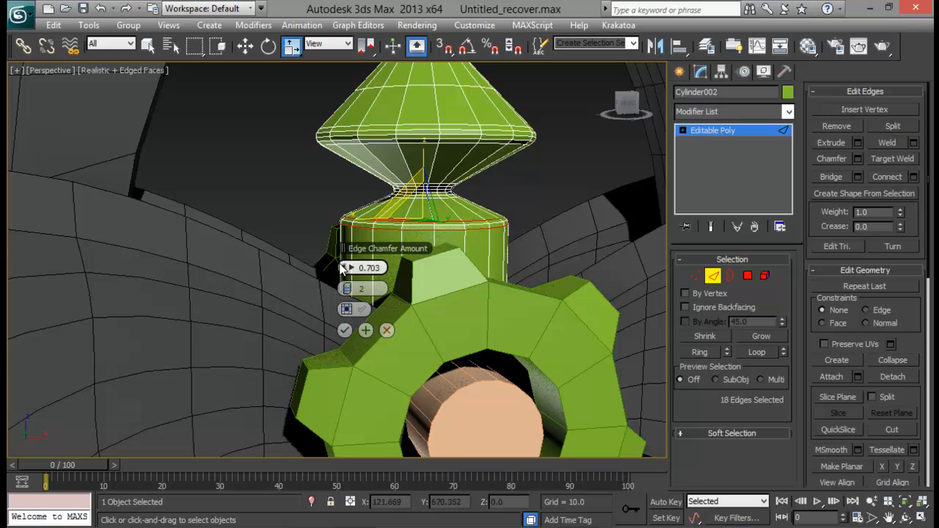
pyautogui.click(345, 330)
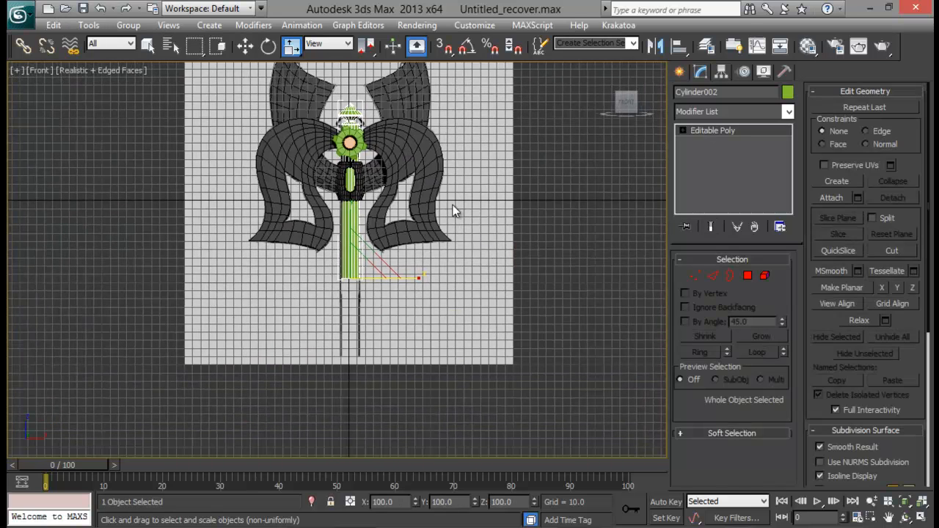
# - Drag the handle's bottom vertex ring far down along Z in Front view
pyautogui.click(695, 275)
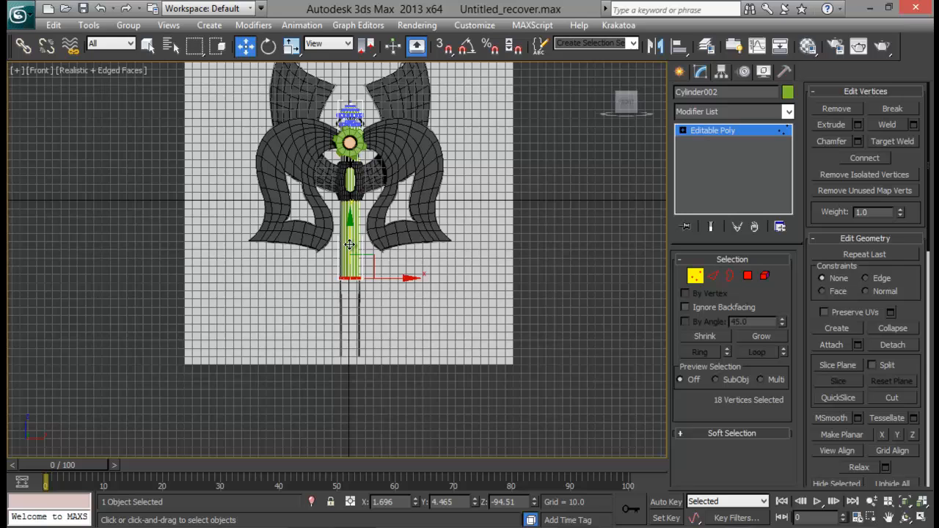
pyautogui.moveTo(350, 246); pyautogui.dragTo(350, 332)
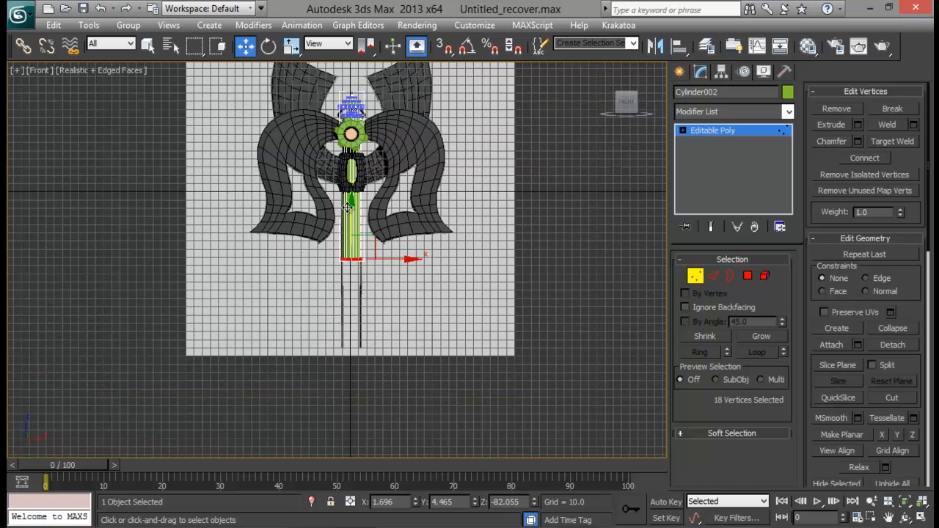
pyautogui.moveTo(353, 209); pyautogui.dragTo(352, 334)
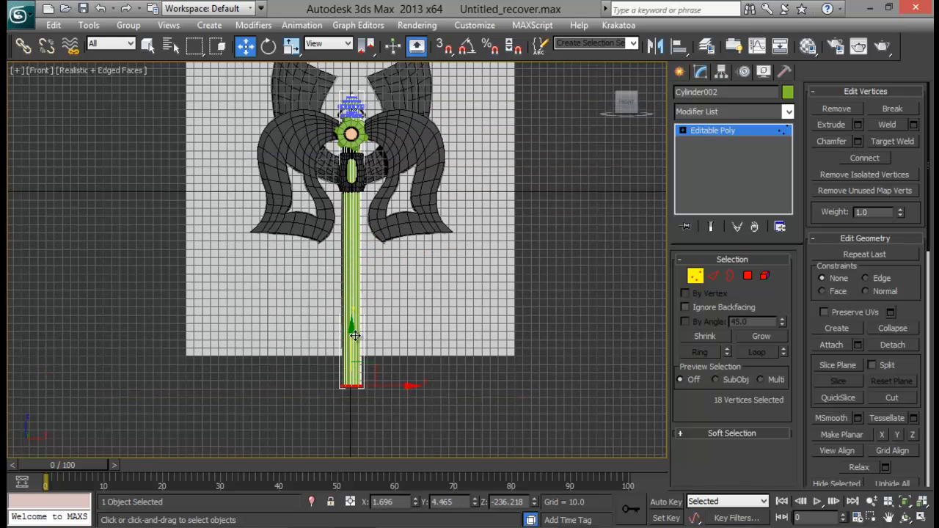
pyautogui.scroll(3)
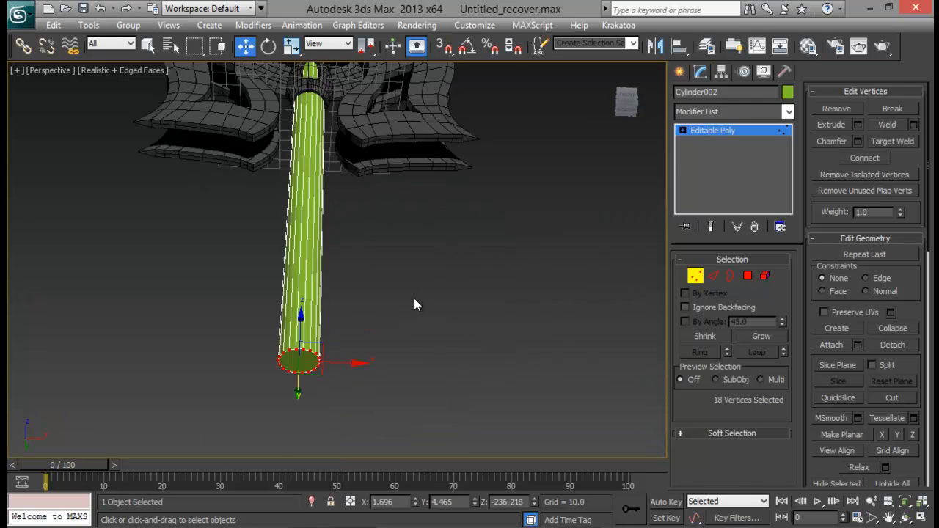
# - Select the handle's bottom cap, zoom extents, and raise a vertex ring up the shaft
pyautogui.click(748, 276)
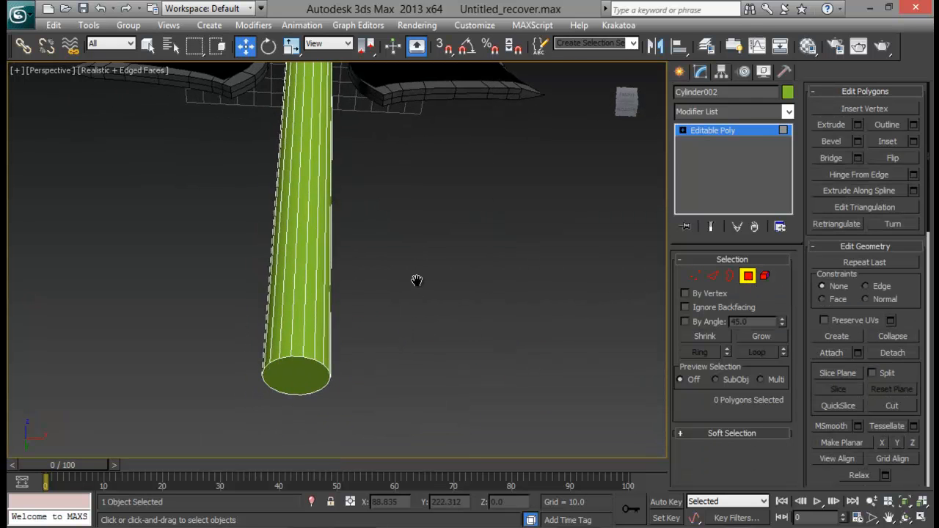
pyautogui.click(296, 378)
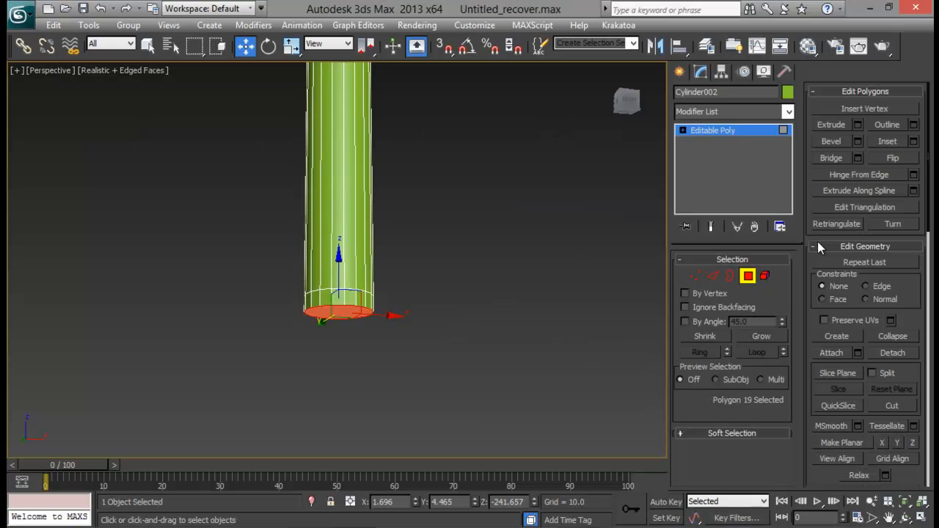
pyautogui.click(831, 124)
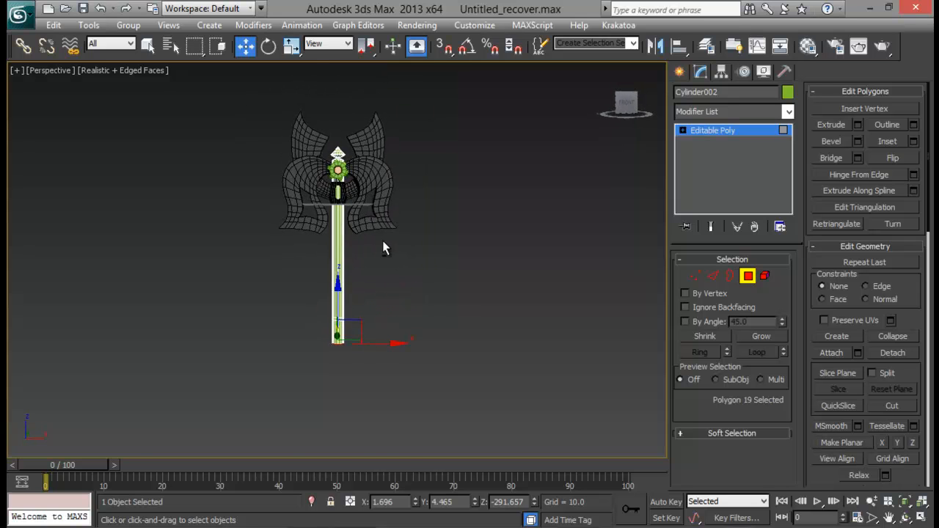
pyautogui.click(695, 276)
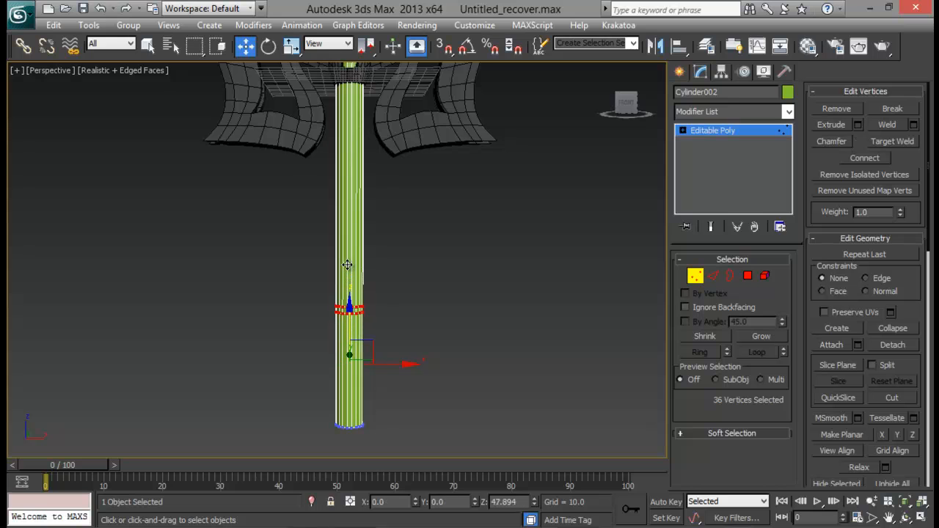
pyautogui.moveTo(350, 308); pyautogui.dragTo(350, 267)
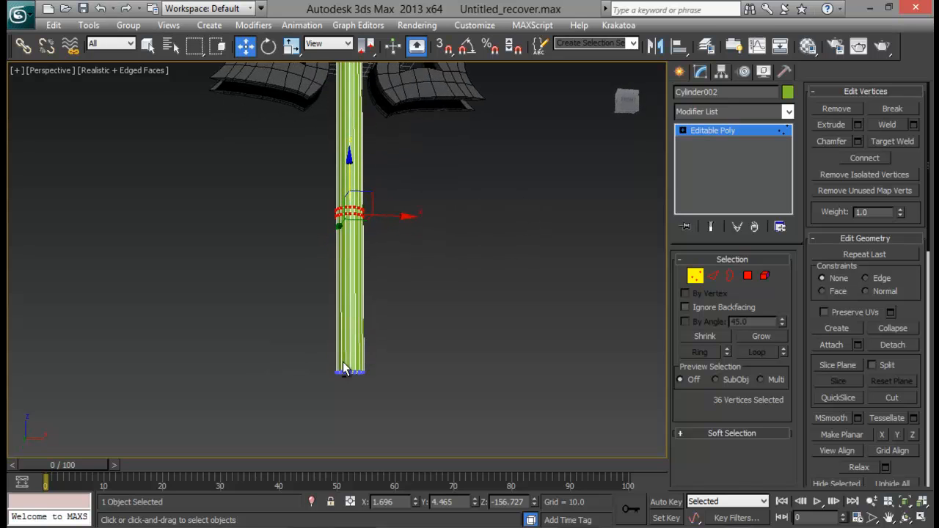
# - Create Sphere001 with 18 segments, radius about 14.6, around the lower handle
pyautogui.click(700, 71)
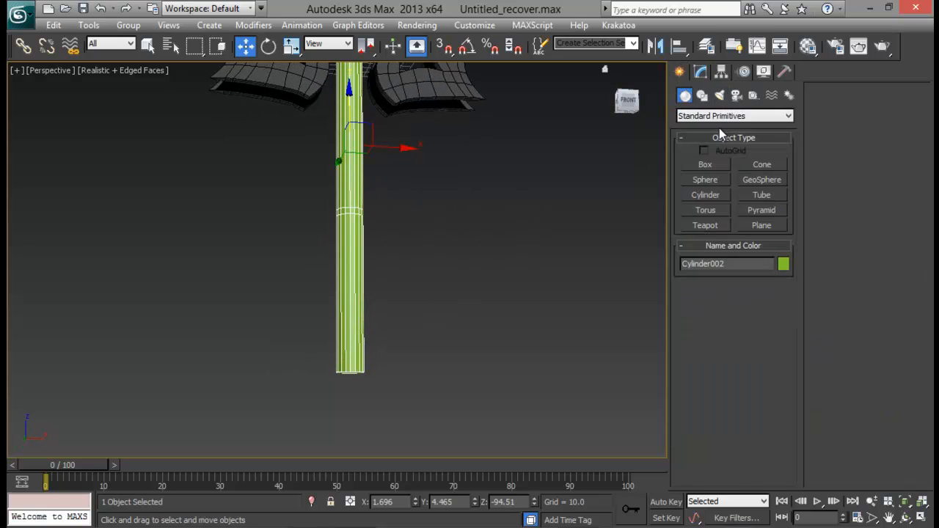
pyautogui.click(705, 180)
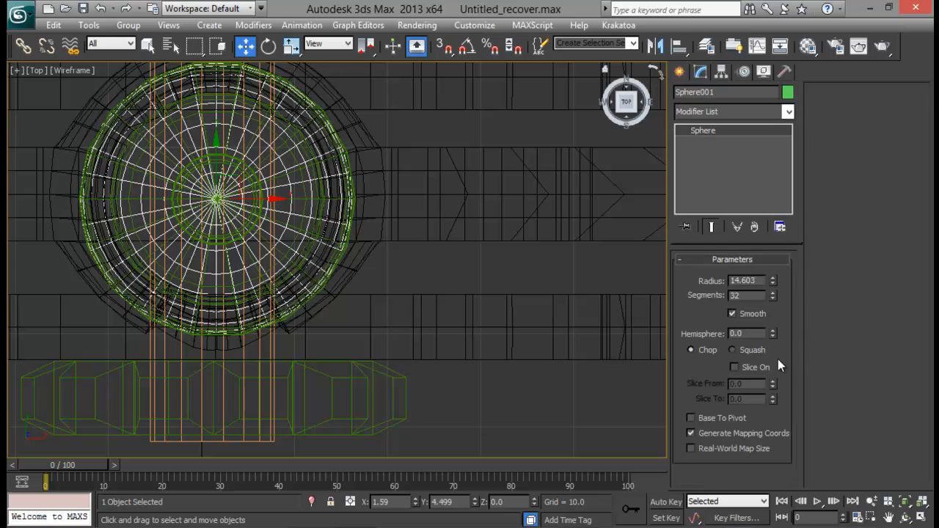
pyautogui.tripleClick(747, 295)
pyautogui.write('18')
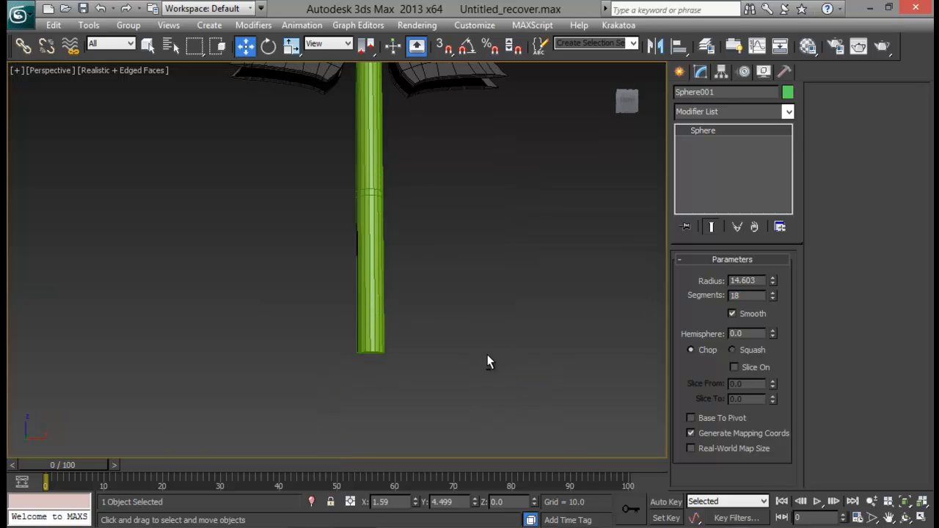
pyautogui.click(678, 72)
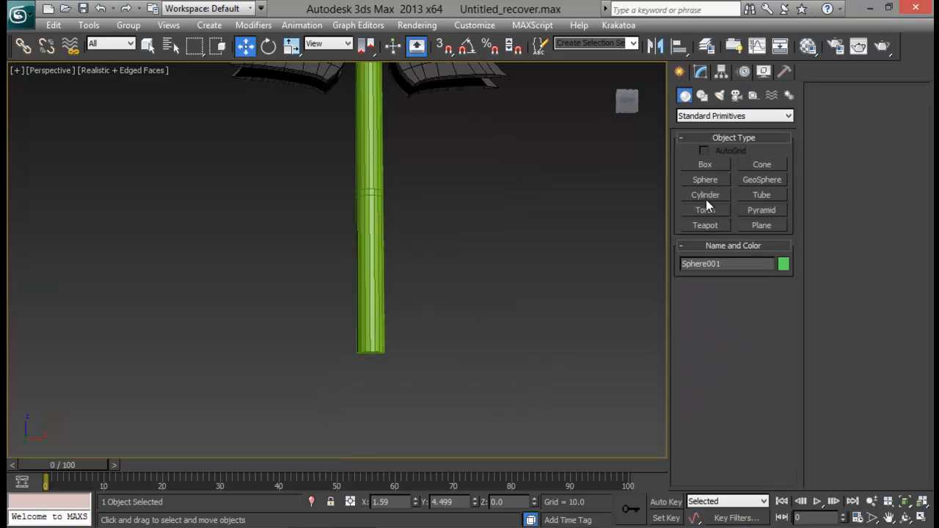
pyautogui.click(706, 194)
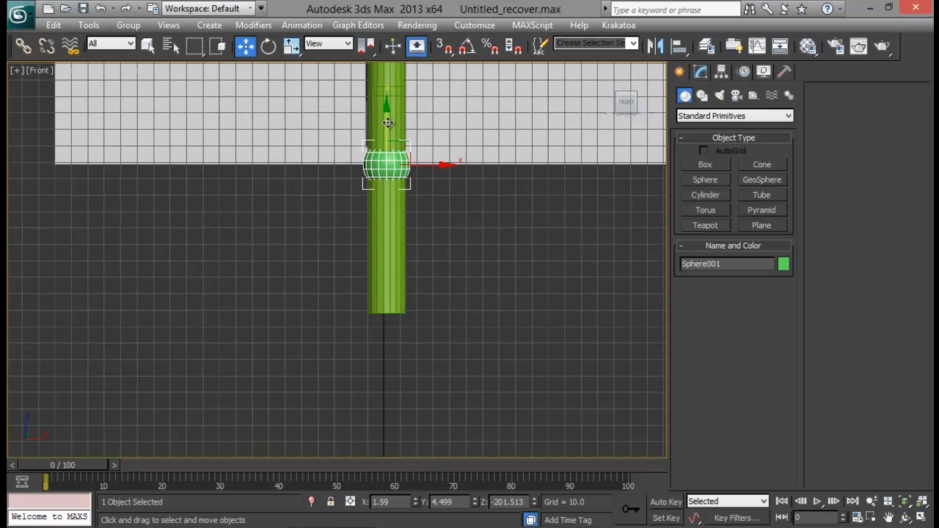
# - Convert the sphere to editable poly and delete its top half, leaving a half-dome
pyautogui.rightClick(388, 166)
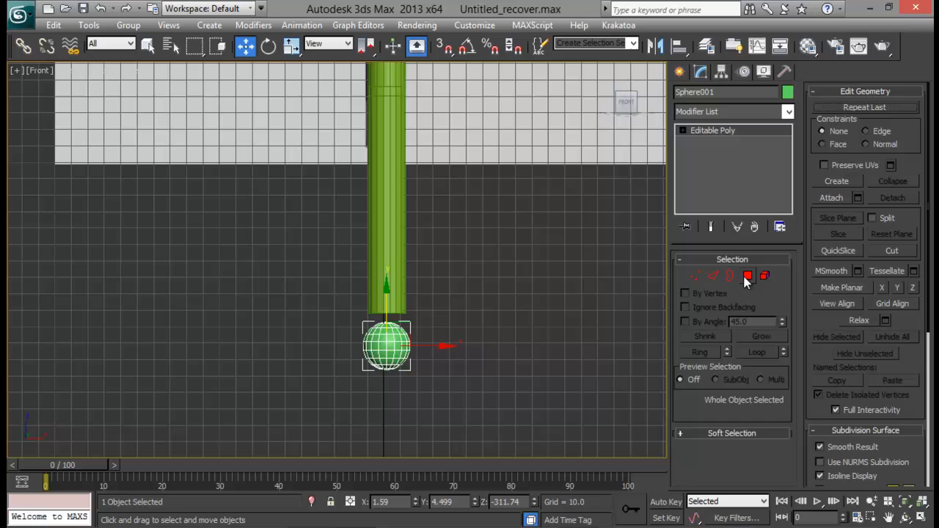
pyautogui.click(747, 276)
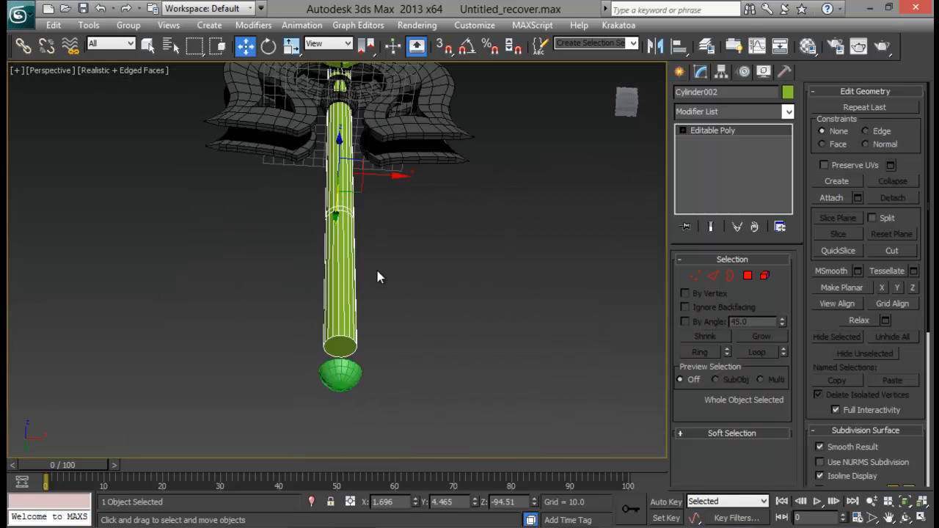
pyautogui.click(748, 276)
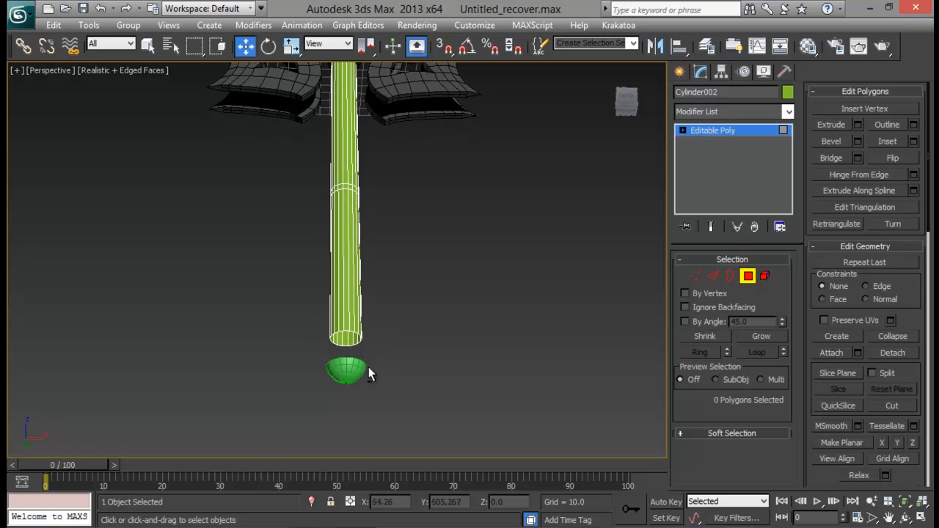
pyautogui.click(346, 371)
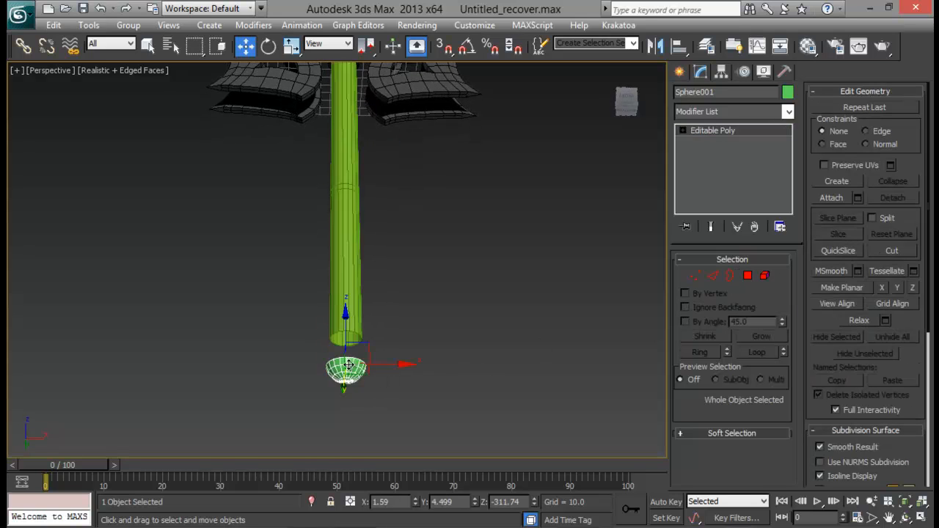
# - In Front view, scale the half-dome to the handle's width and rotate it into alignment
pyautogui.press('f')
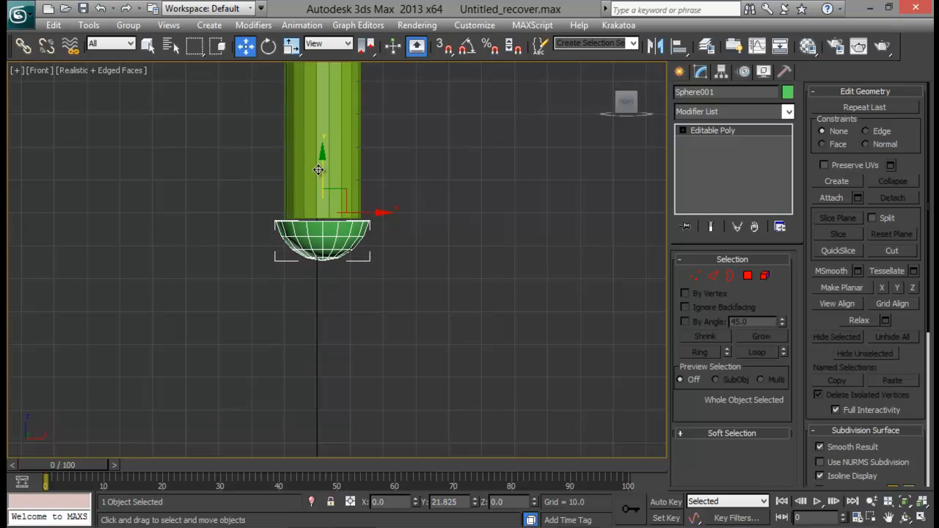
pyautogui.click(291, 46)
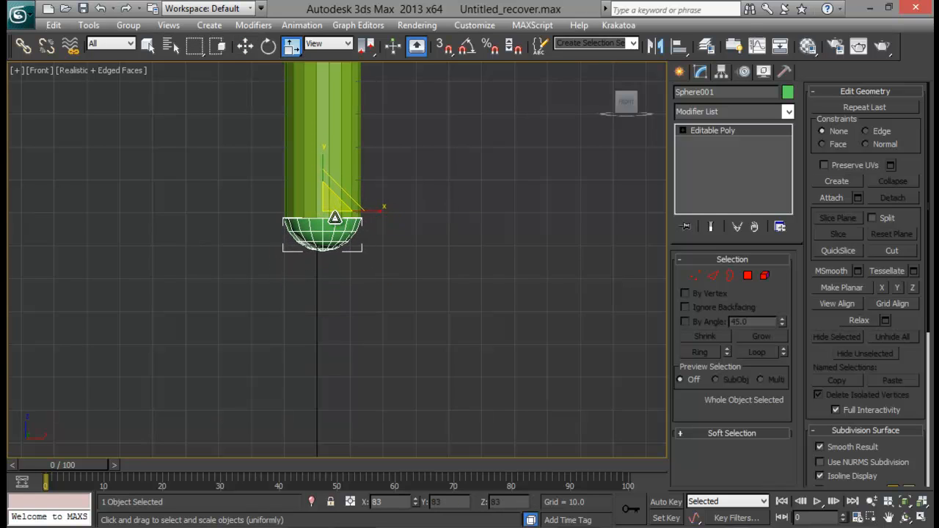
pyautogui.click(245, 46)
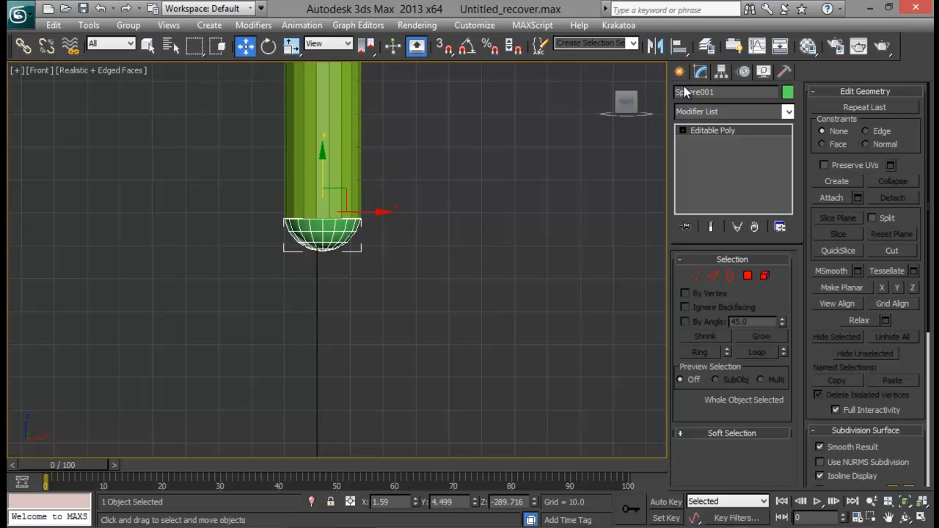
pyautogui.click(269, 46)
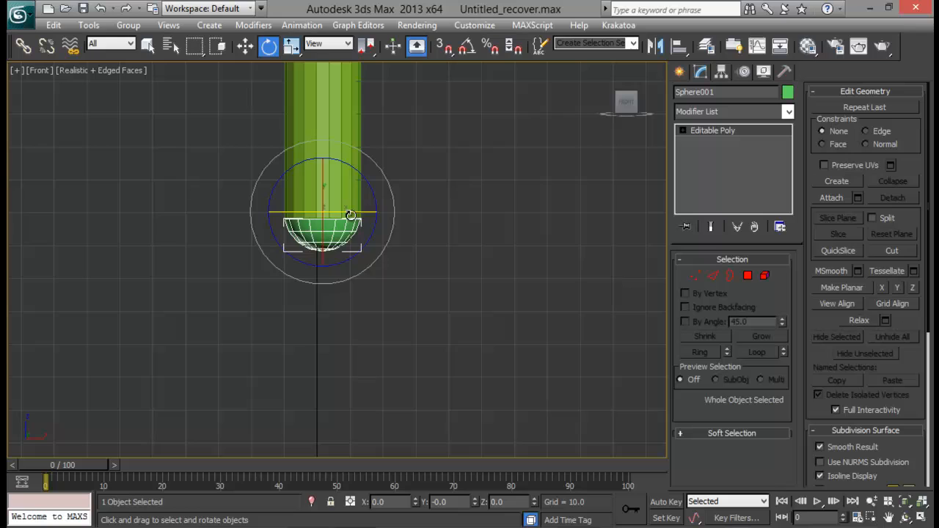
pyautogui.moveTo(351, 215); pyautogui.dragTo(338, 211)
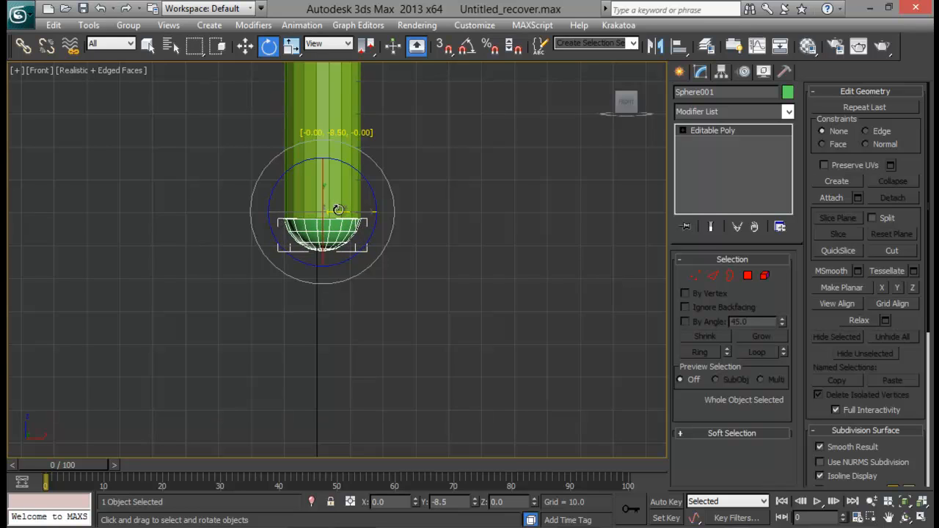
pyautogui.moveTo(339, 210); pyautogui.dragTo(376, 261)
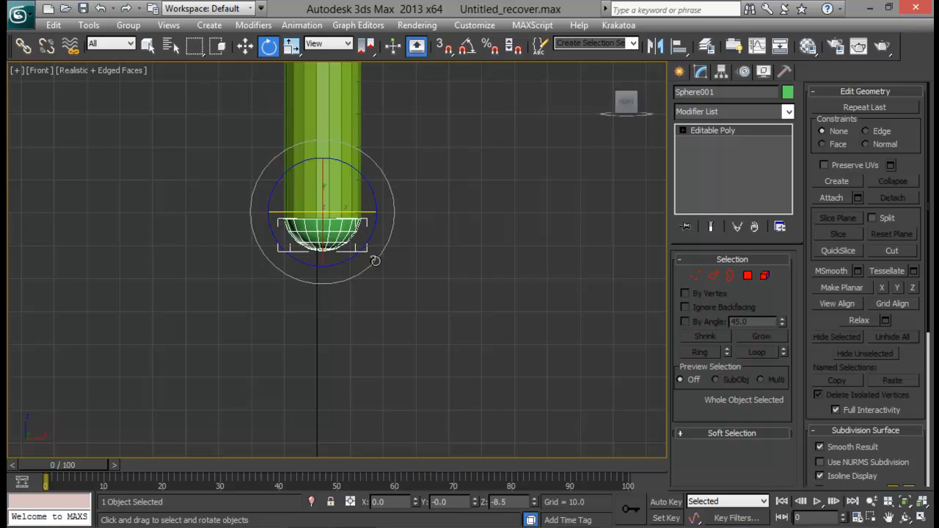
pyautogui.moveTo(837, 189)
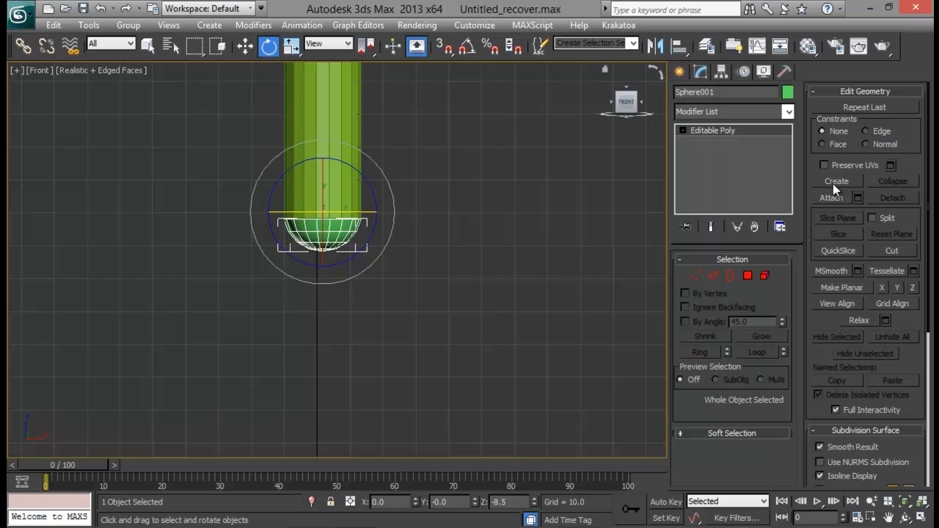
# - Attach the handle to the cap mesh and weld the seam vertices with a small threshold
pyautogui.click(832, 197)
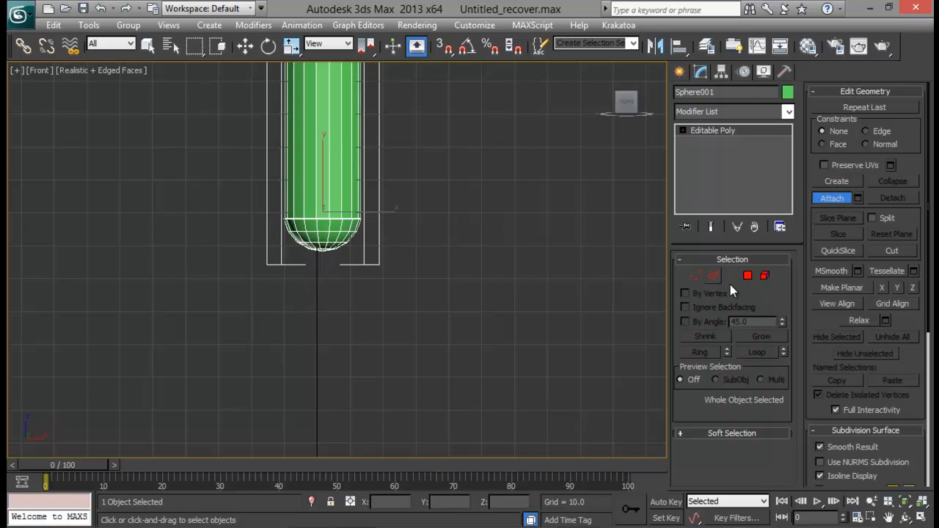
pyautogui.click(695, 276)
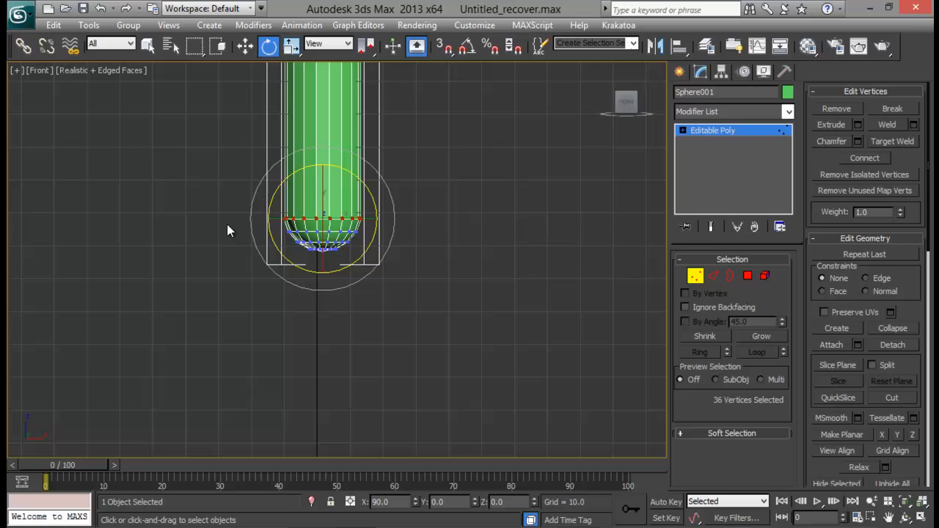
pyautogui.click(914, 124)
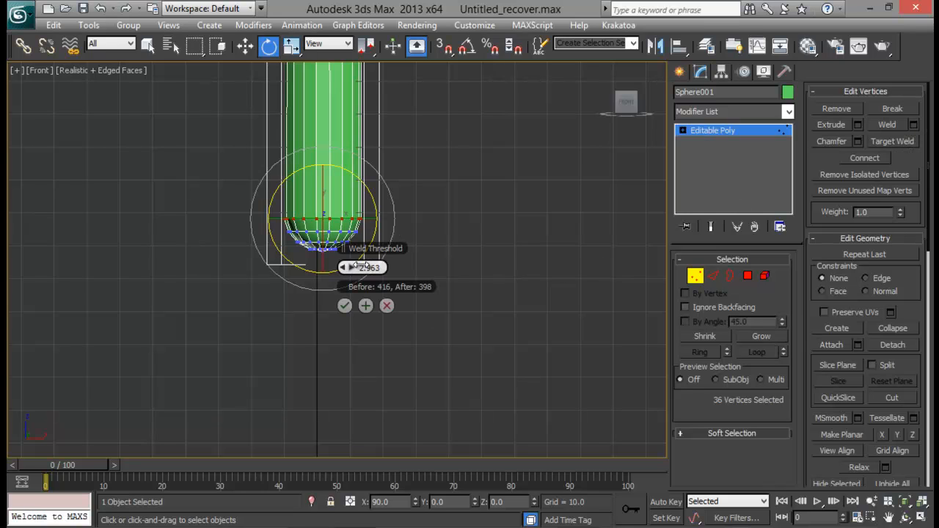
pyautogui.click(344, 306)
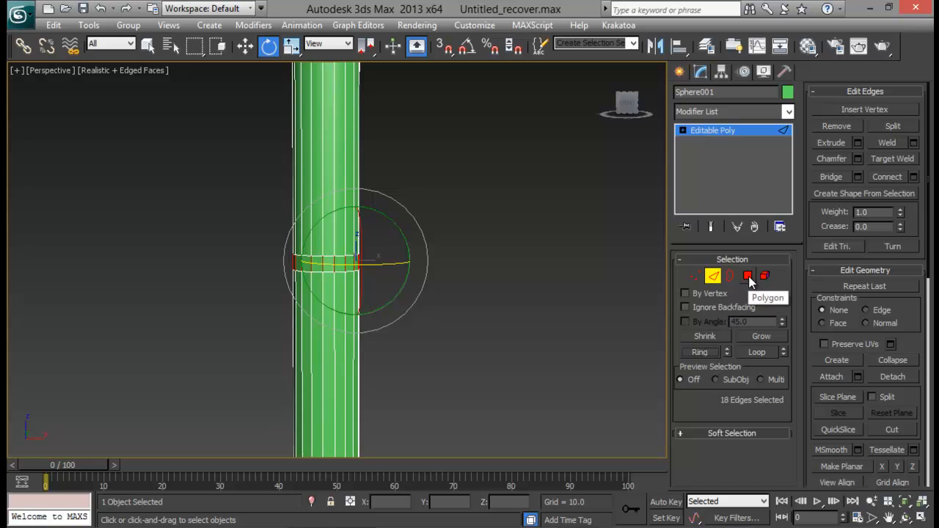
# - Extrude the 18-polygon ring 1.5 along local normals, then chamfer the collar edges by 1.0
pyautogui.click(748, 276)
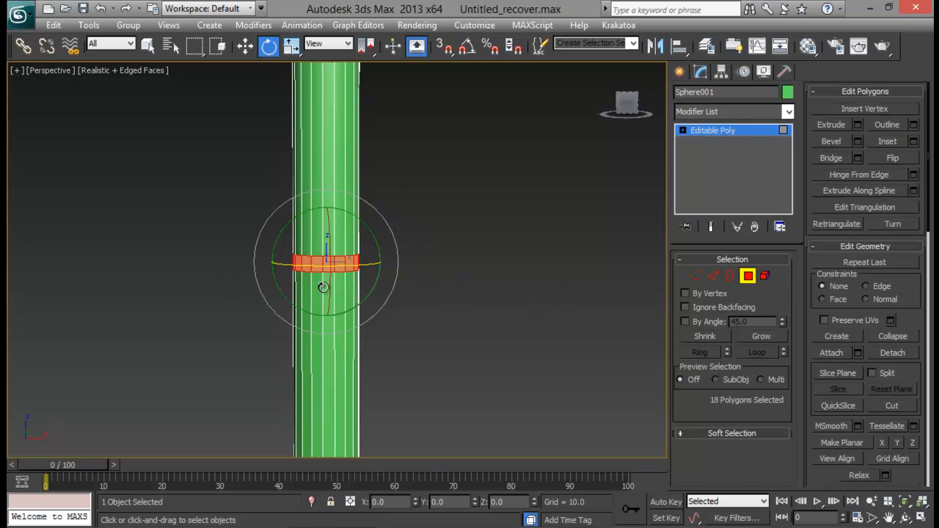
pyautogui.click(832, 124)
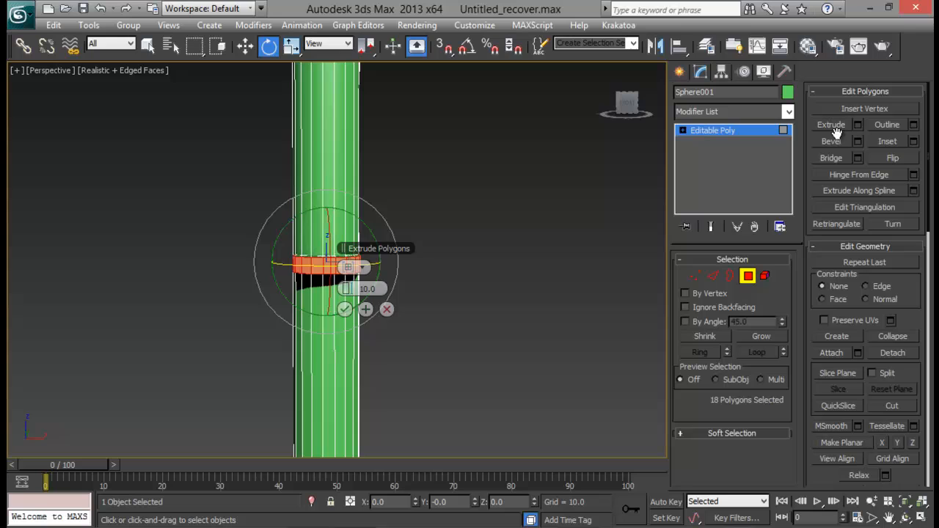
pyautogui.click(346, 266)
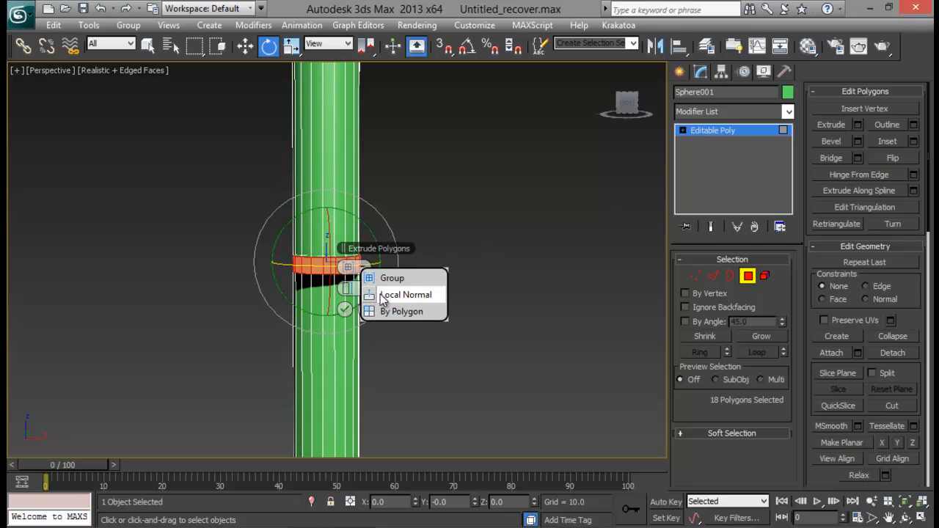
pyautogui.click(401, 311)
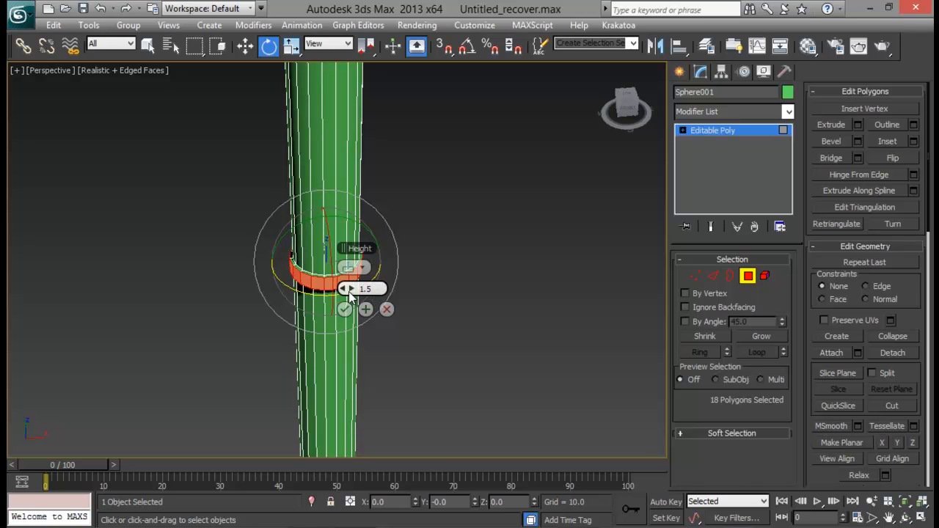
pyautogui.click(345, 309)
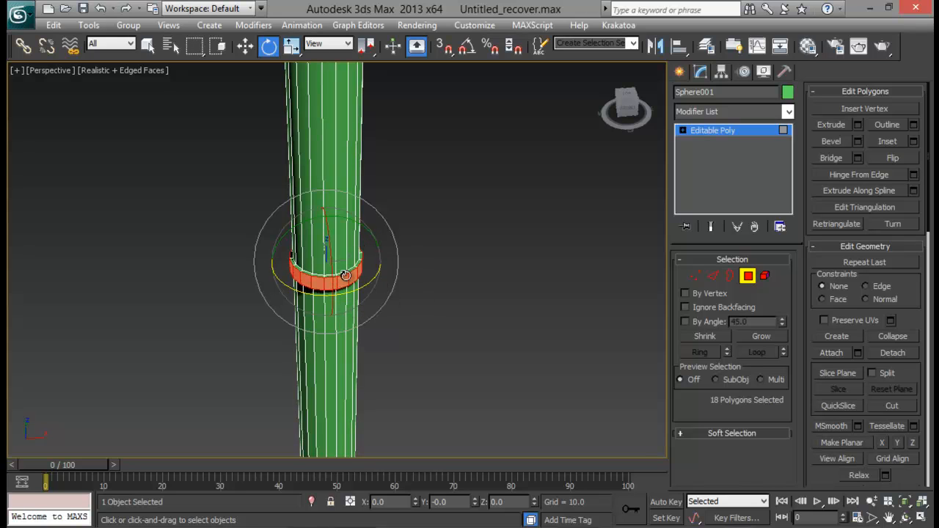
pyautogui.click(712, 275)
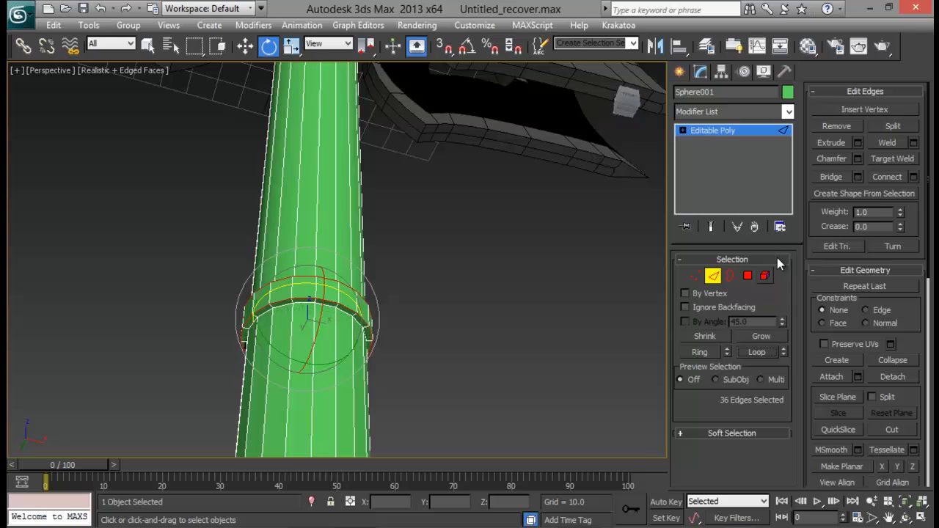
pyautogui.click(858, 158)
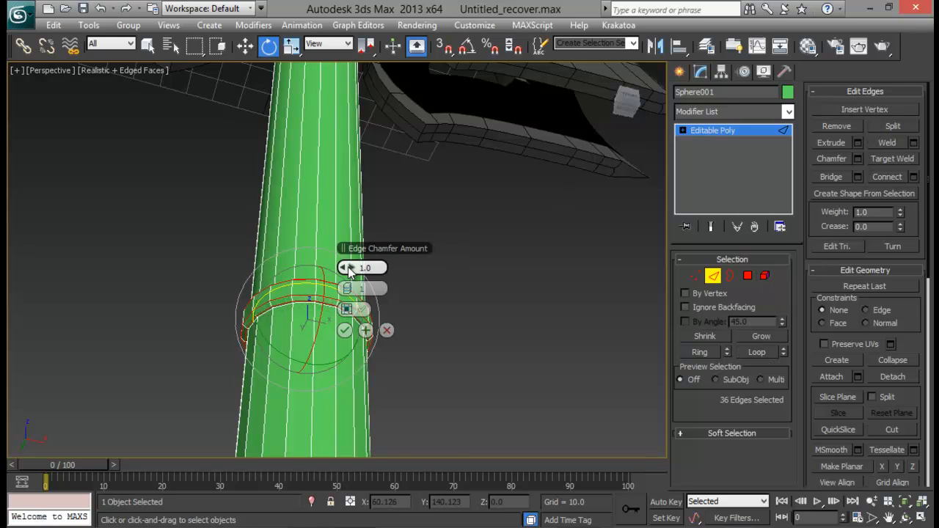
pyautogui.moveTo(349, 268); pyautogui.dragTo(352, 275)
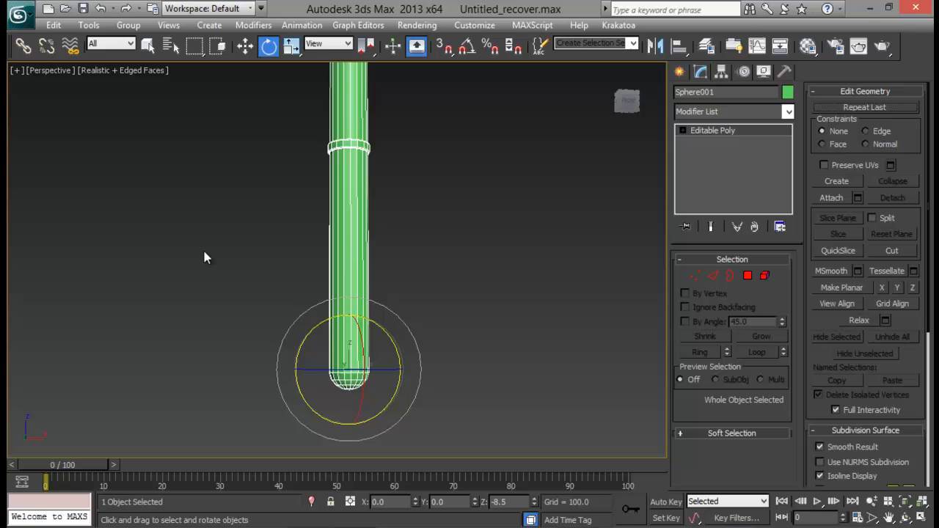
# - Connect six edge loops across the lower grip and scale vertex rings into bulges
pyautogui.click(713, 276)
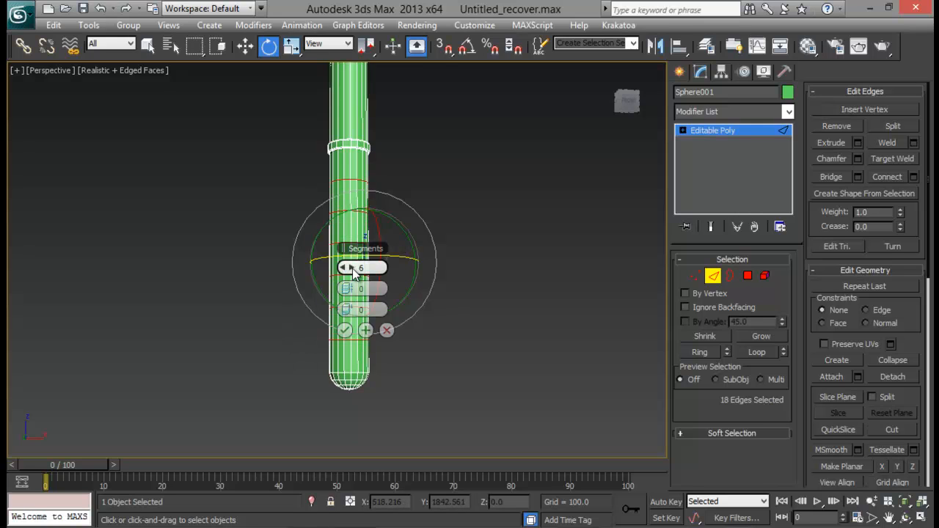
pyautogui.moveTo(329, 237)
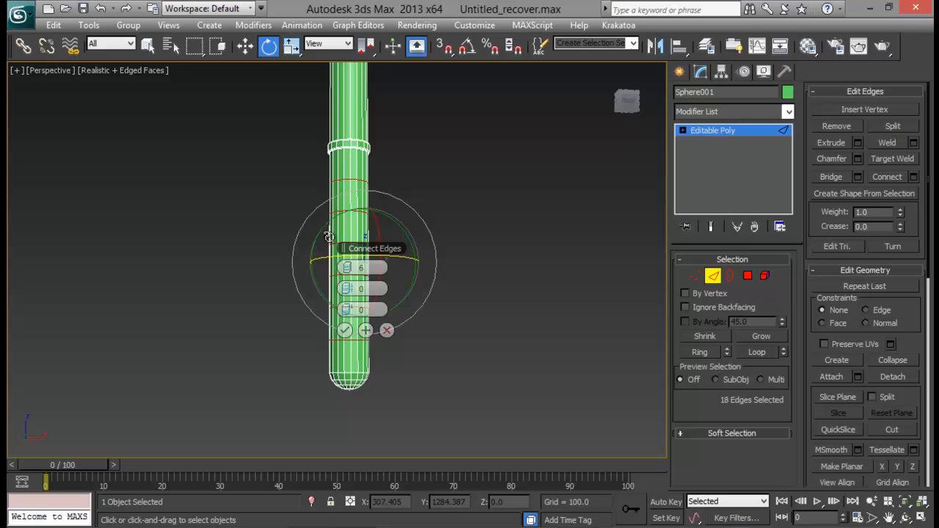
pyautogui.click(345, 330)
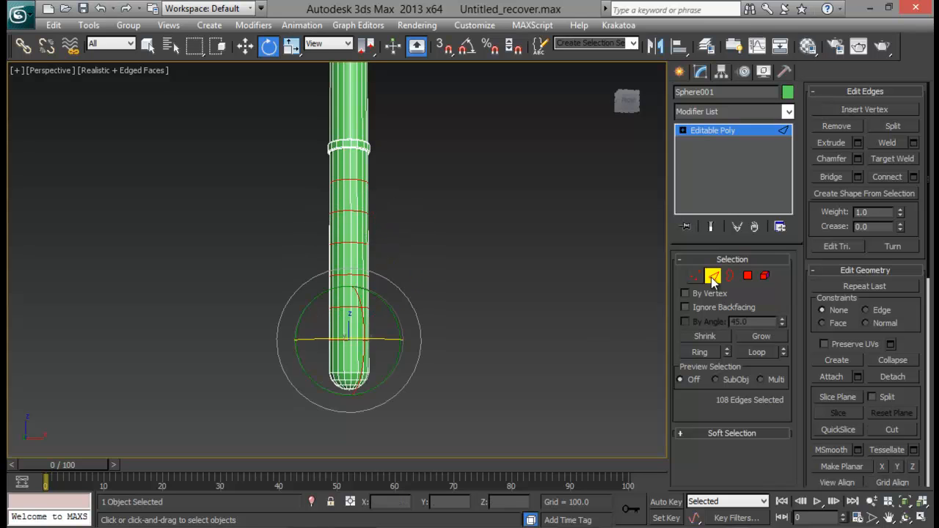
pyautogui.click(694, 275)
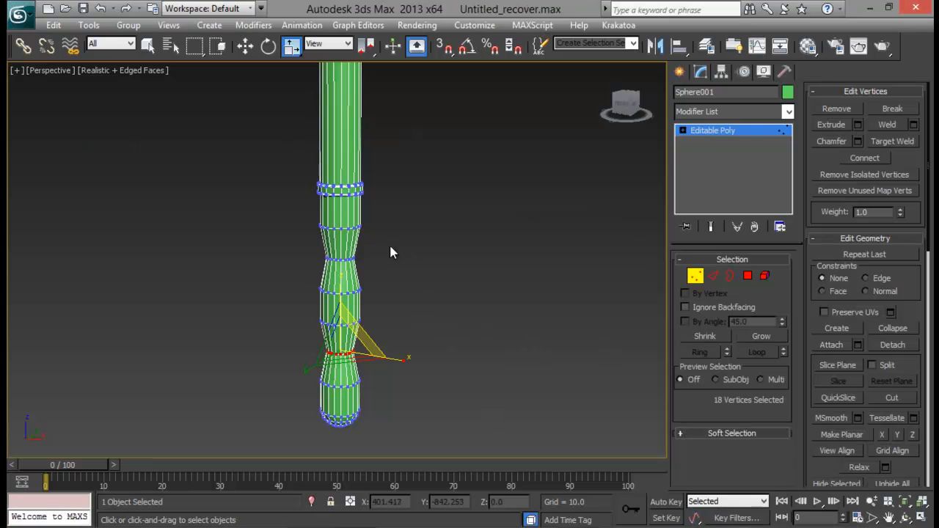
pyautogui.click(712, 275)
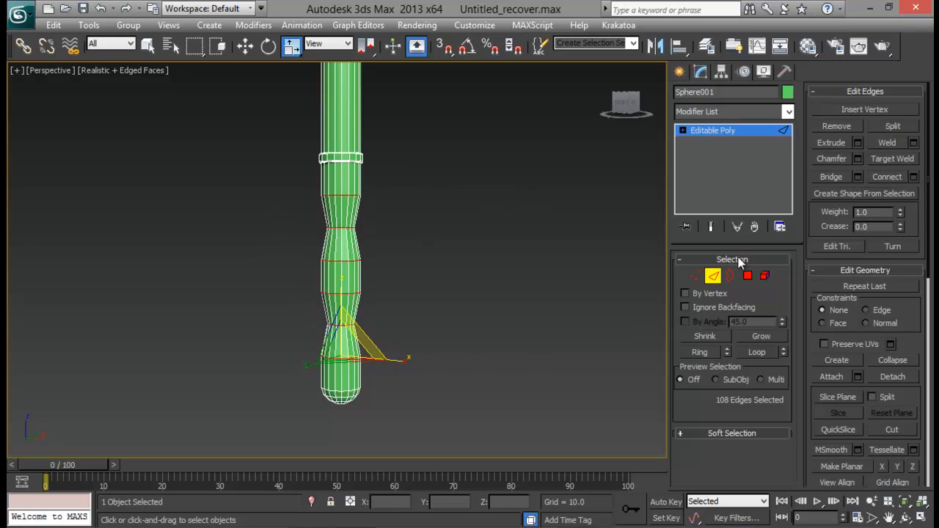
# - Chamfer the selected grip edge loops by about 0.762
pyautogui.moveTo(345, 360); pyautogui.dragTo(339, 246)
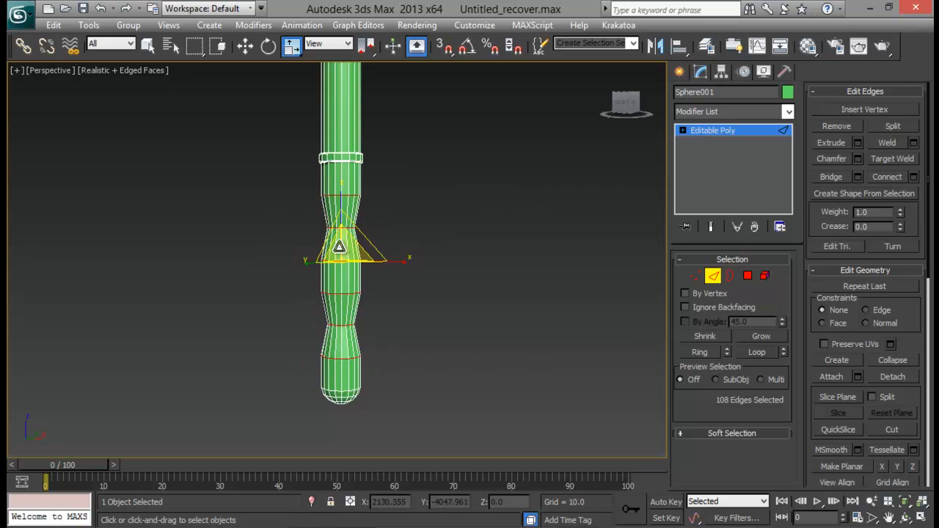
pyautogui.click(858, 159)
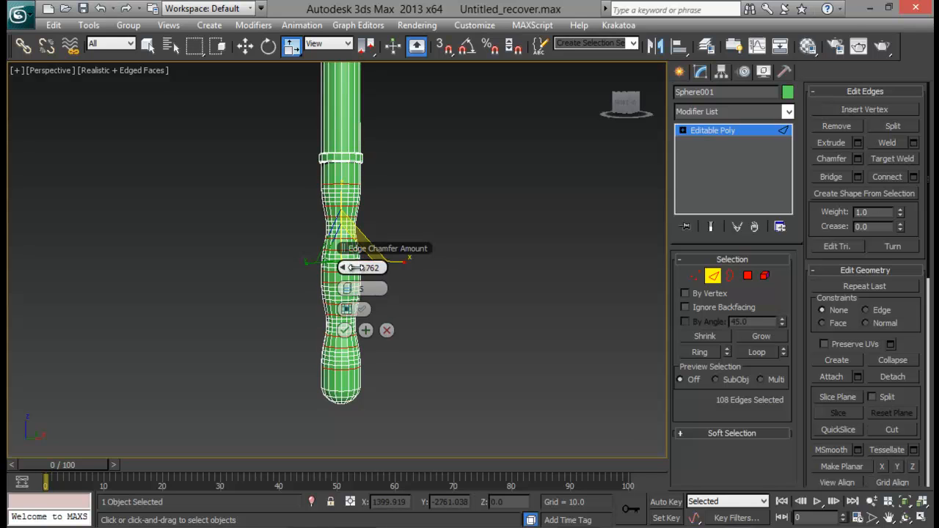
pyautogui.click(345, 330)
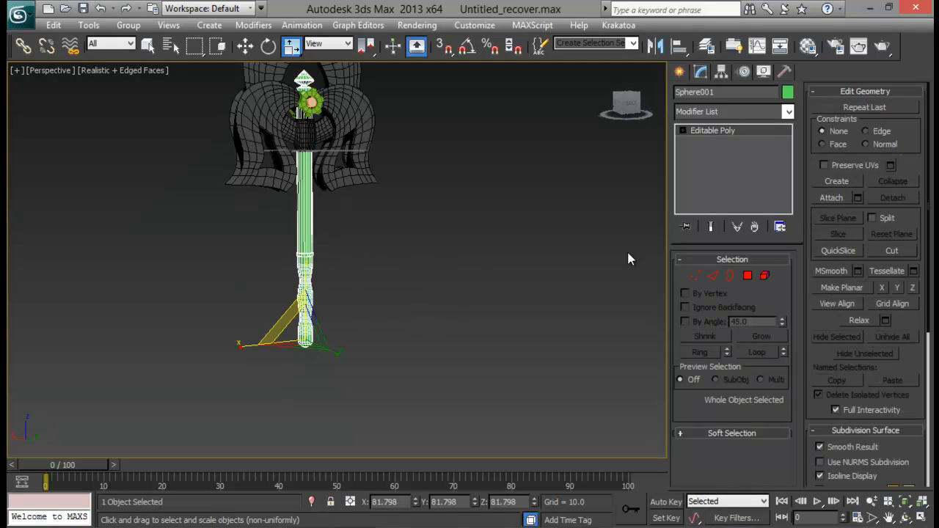
# - Select the handle's grip vertices, scale them up to widen the grip, and exit Vertex mode
pyautogui.click(694, 275)
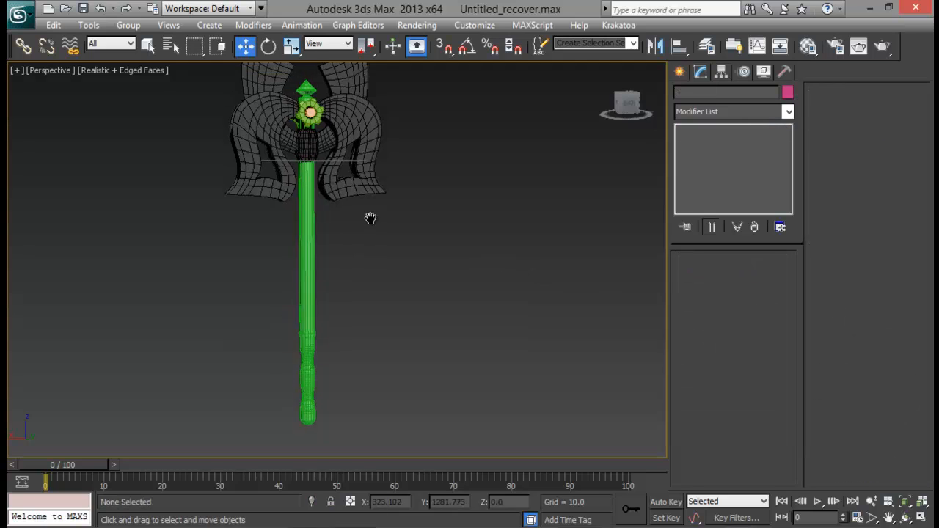
pyautogui.click(309, 293)
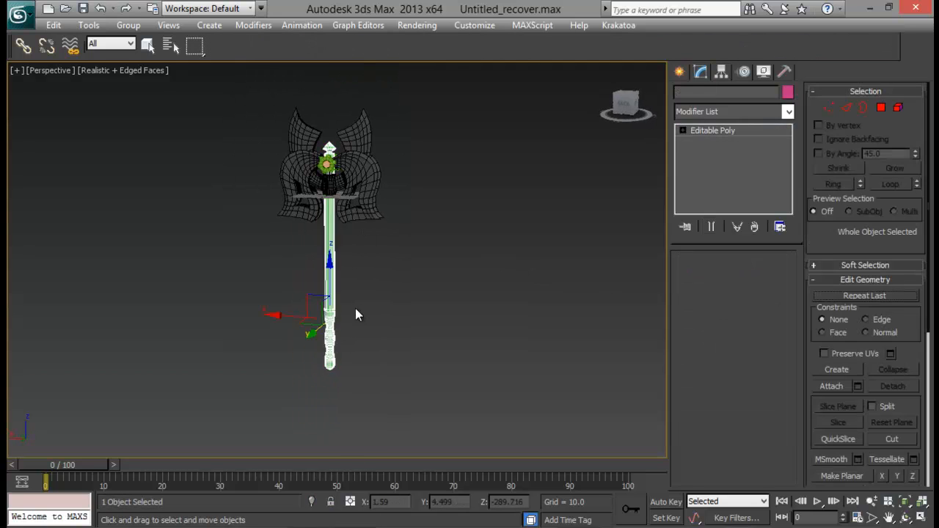
pyautogui.click(695, 275)
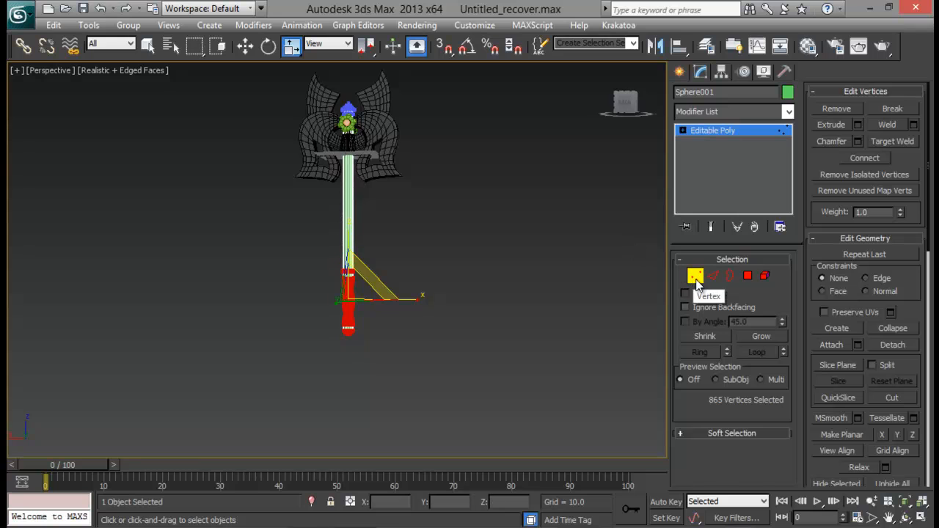
pyautogui.click(713, 276)
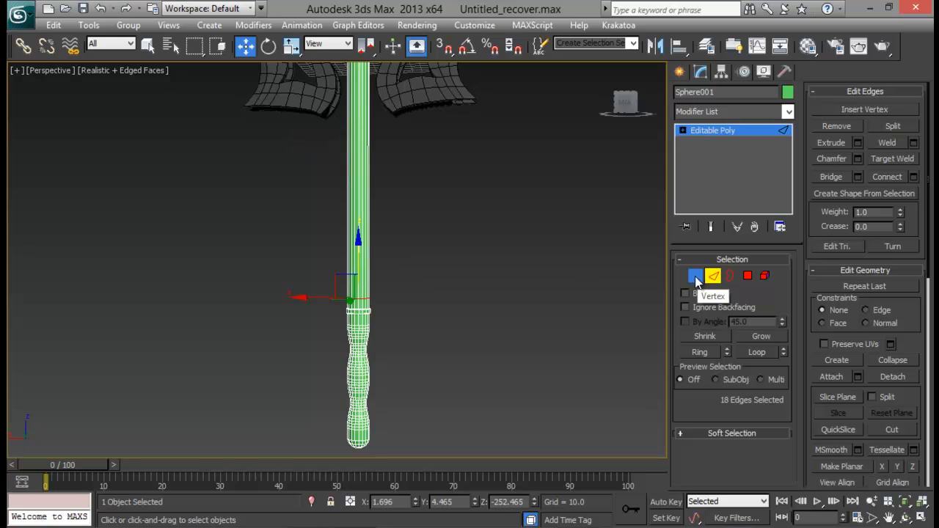
pyautogui.click(694, 275)
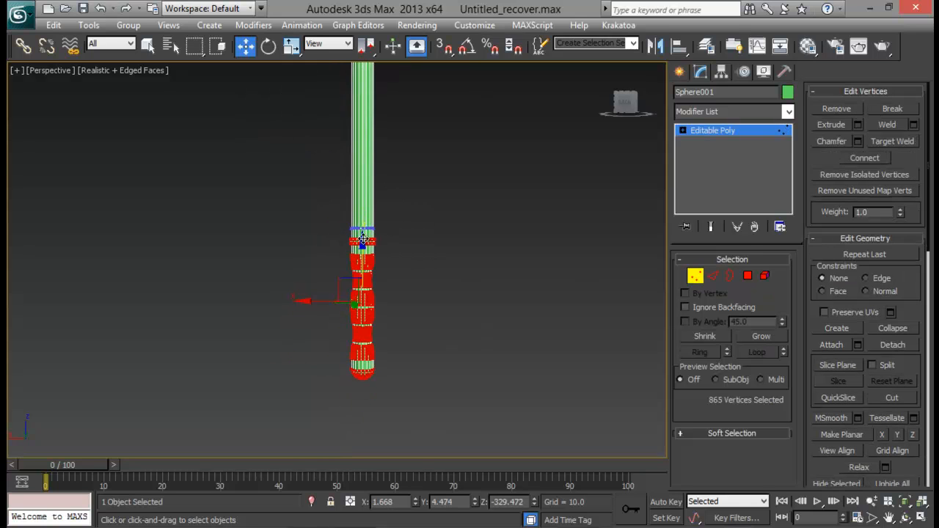
pyautogui.click(268, 46)
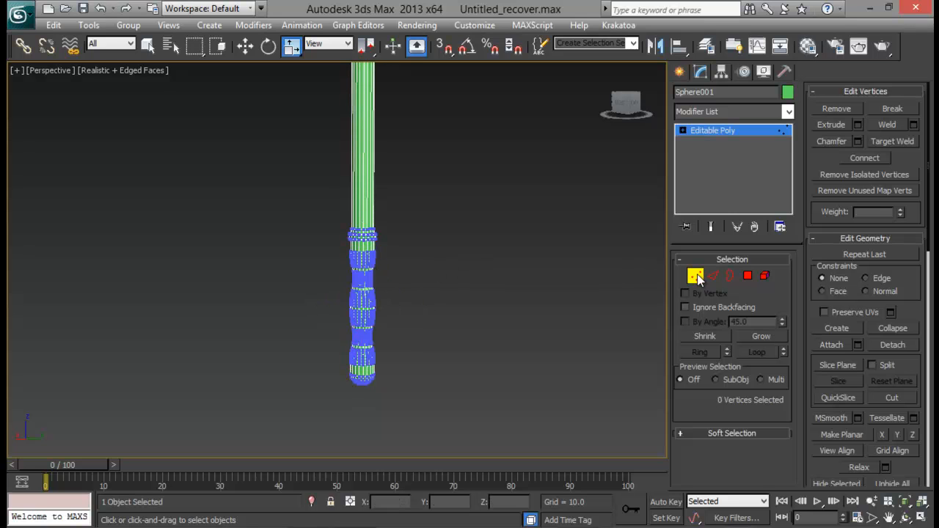
pyautogui.click(696, 275)
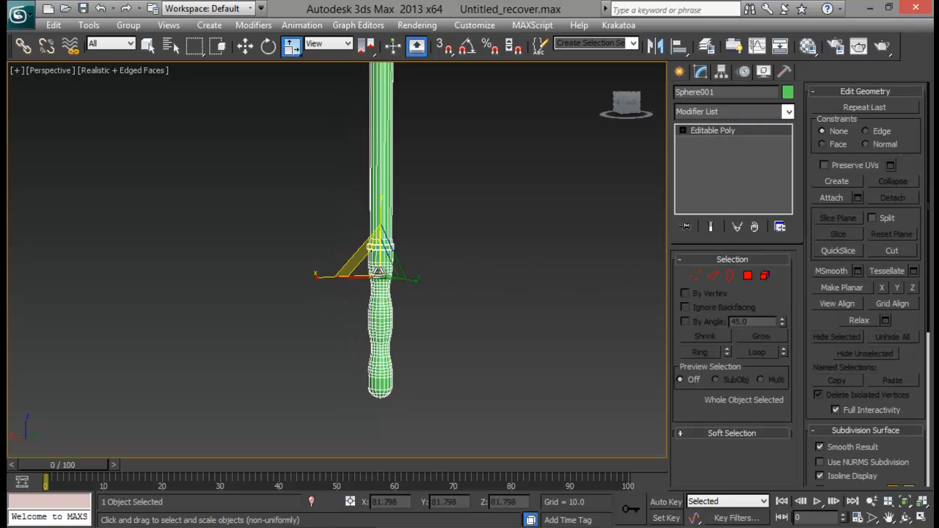
pyautogui.click(245, 46)
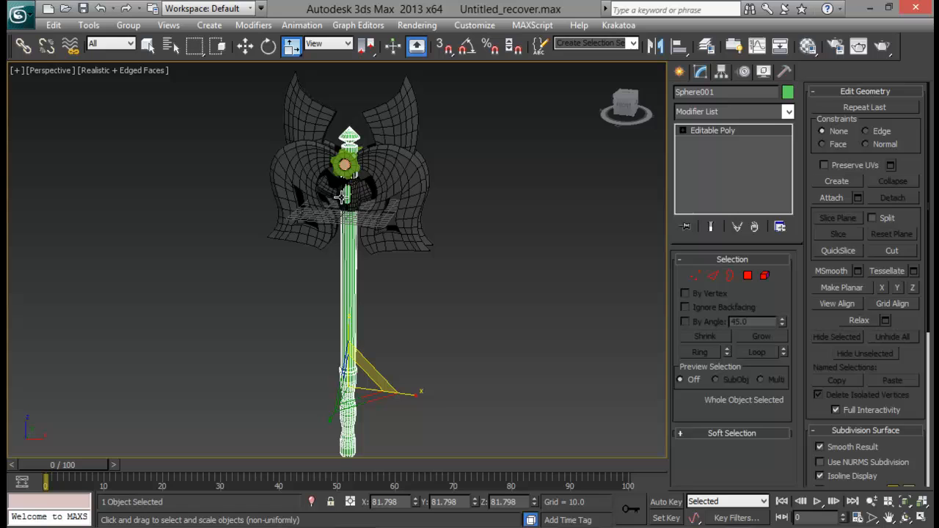
pyautogui.moveTo(330, 308)
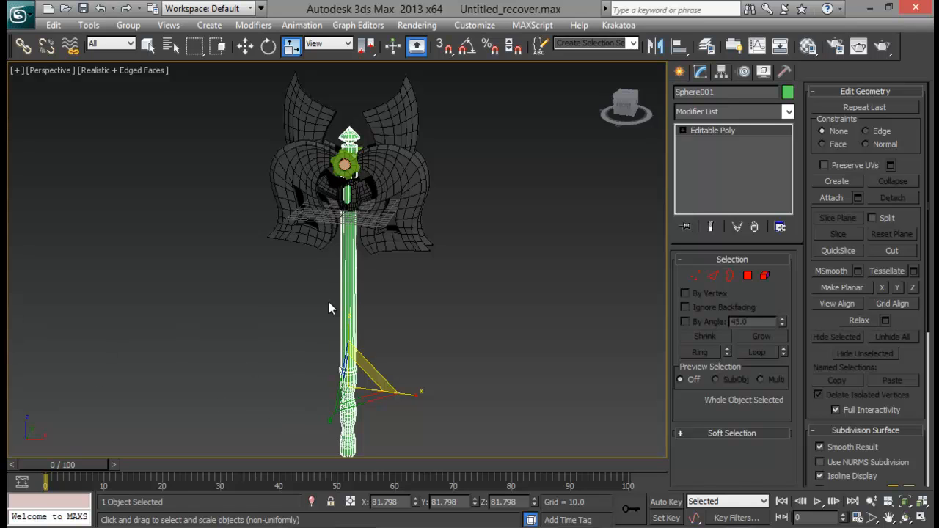
pyautogui.moveTo(429, 176)
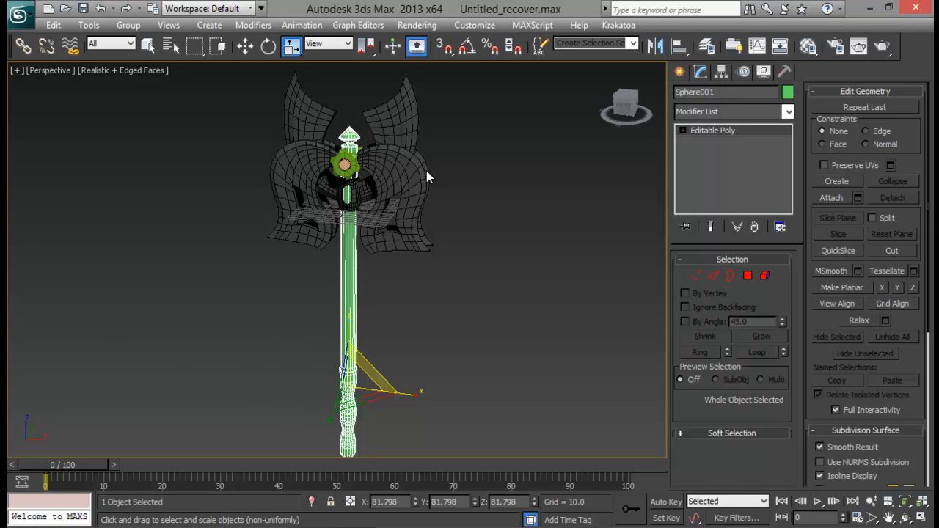